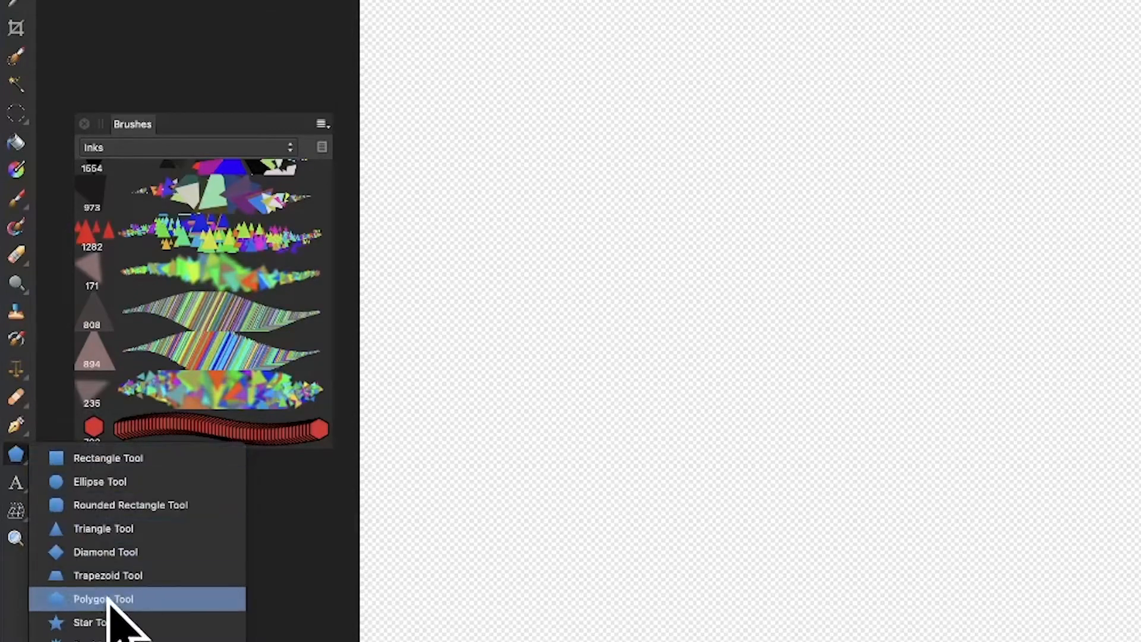
# Activate the Polygon shape tool for drawing the six-sided hexagon
pyautogui.click(104, 599)
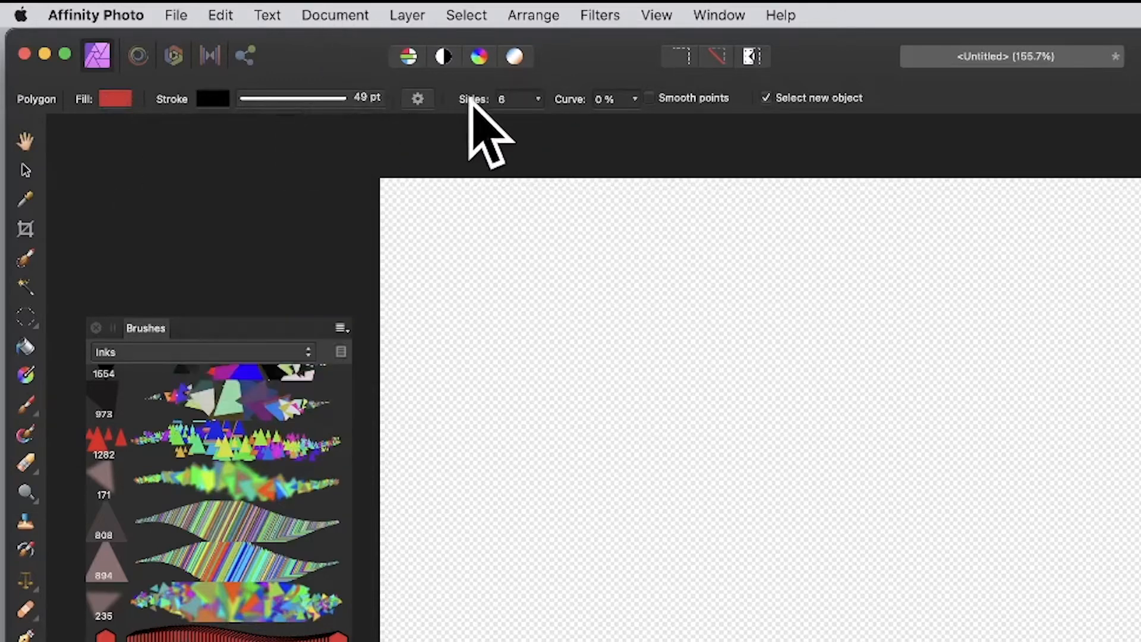
pyautogui.moveTo(530, 125)
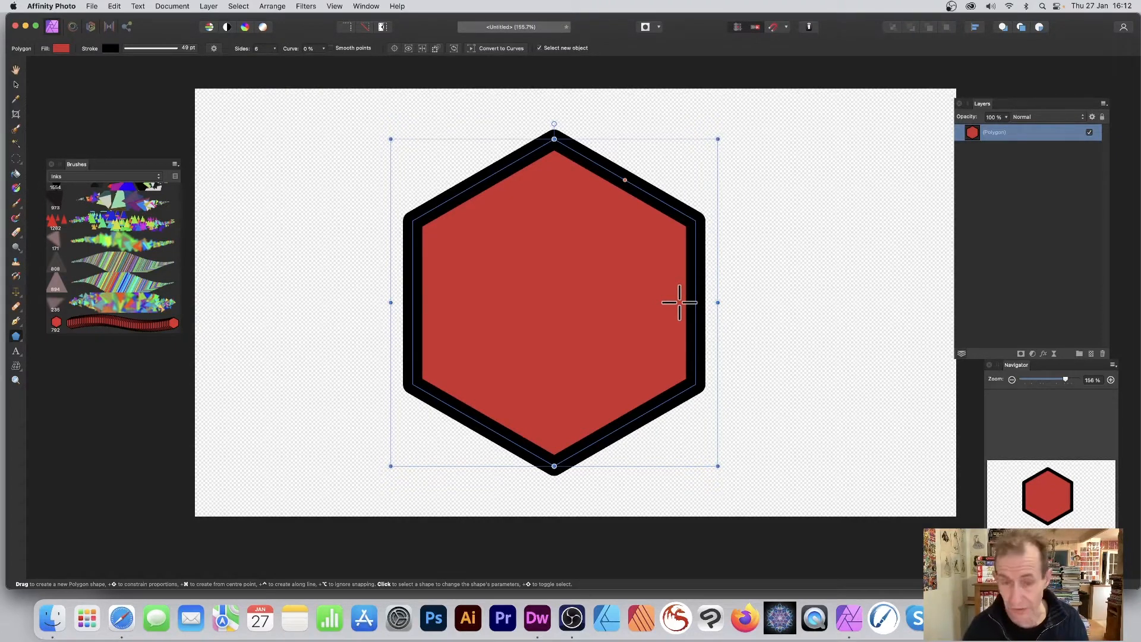
pyautogui.moveTo(717, 302); pyautogui.dragTo(601, 469)
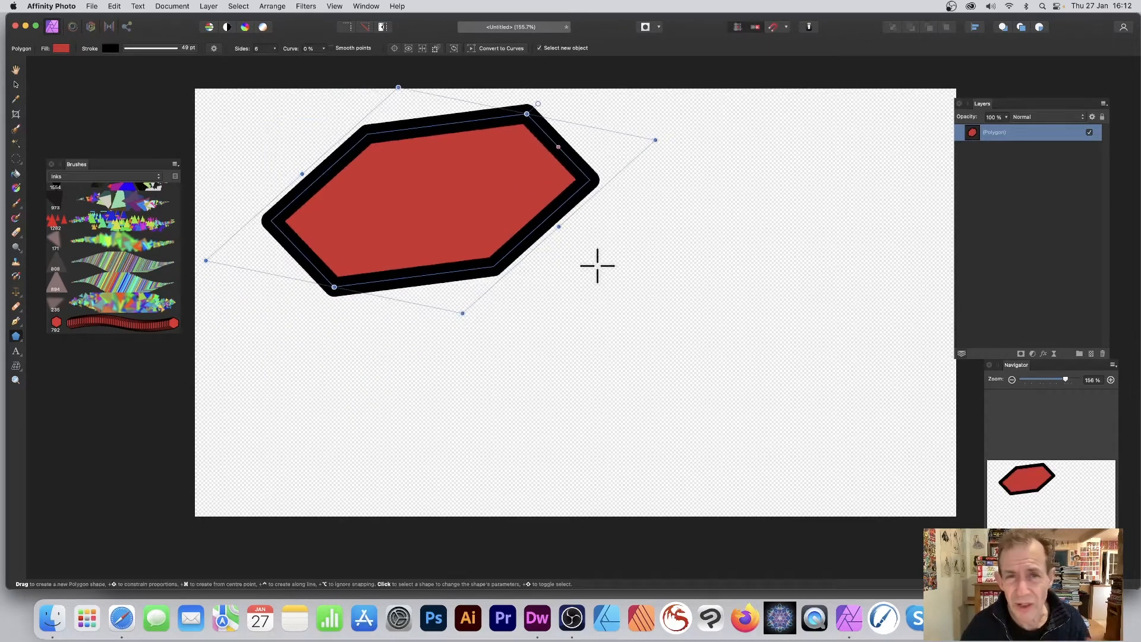
pyautogui.moveTo(430, 247)
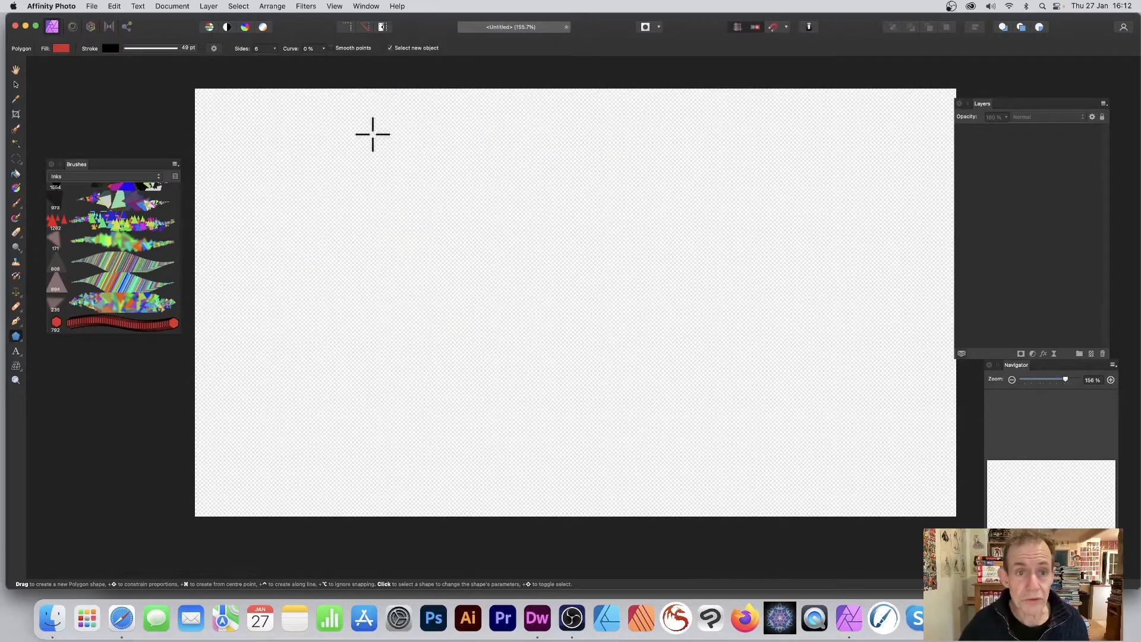
pyautogui.moveTo(371, 124); pyautogui.dragTo(692, 446)
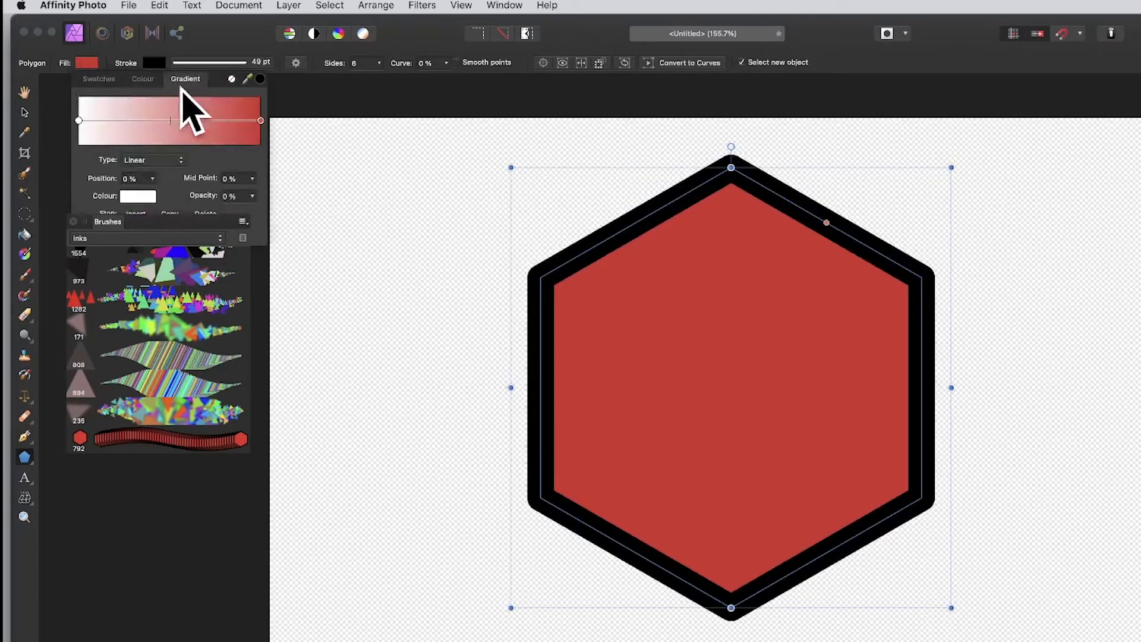
# Switch the hexagon's fill from Gradient to a Colour wheel fill
pyautogui.click(143, 79)
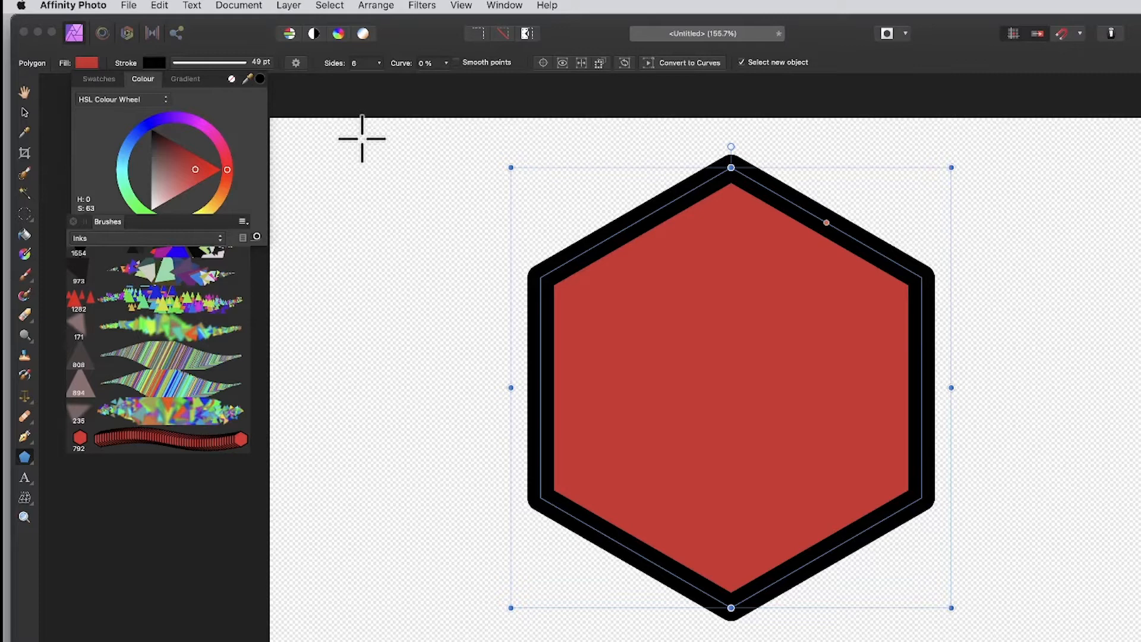
pyautogui.moveTo(221, 160)
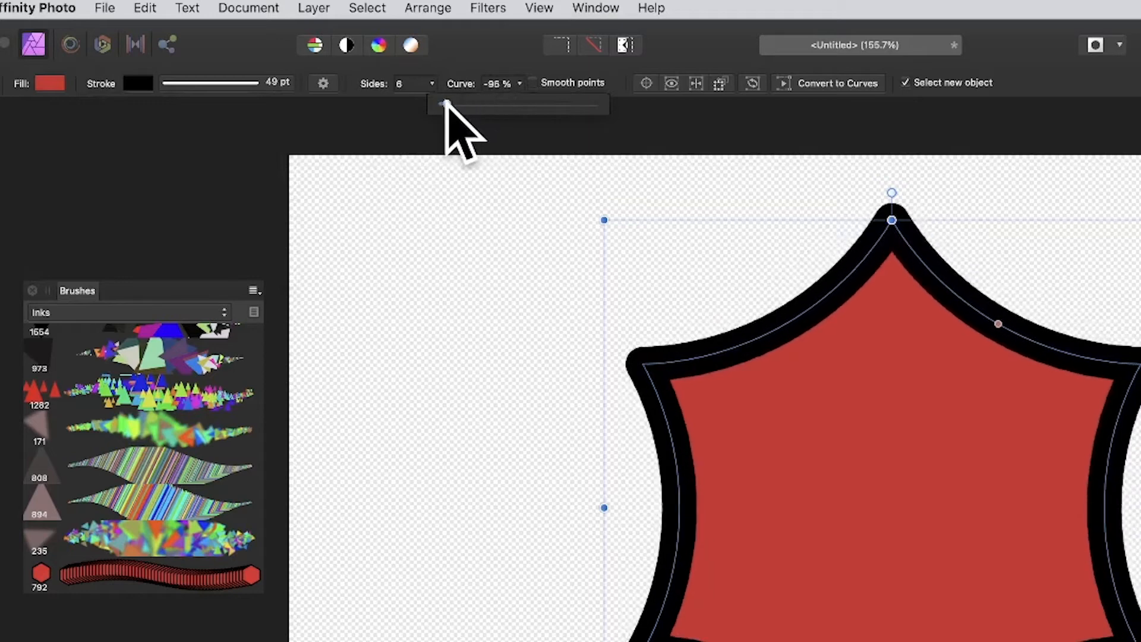
# Set the hexagon's Curve to about 48% outward bulge with Smooth points enabled
pyautogui.moveTo(440, 105); pyautogui.dragTo(556, 105)
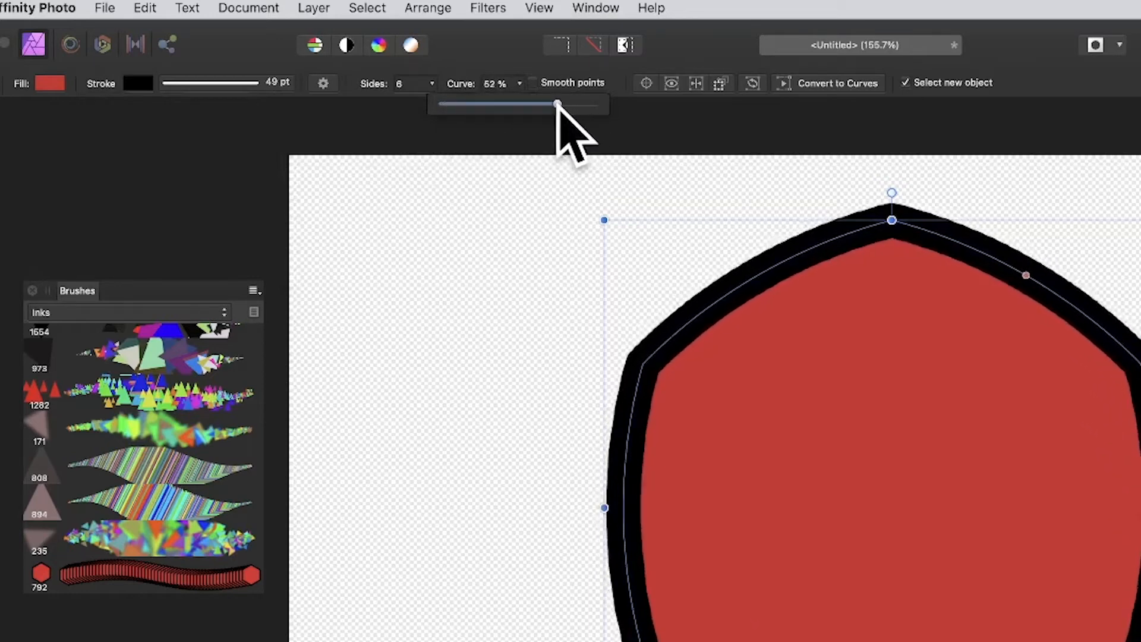
pyautogui.moveTo(557, 105); pyautogui.dragTo(540, 104)
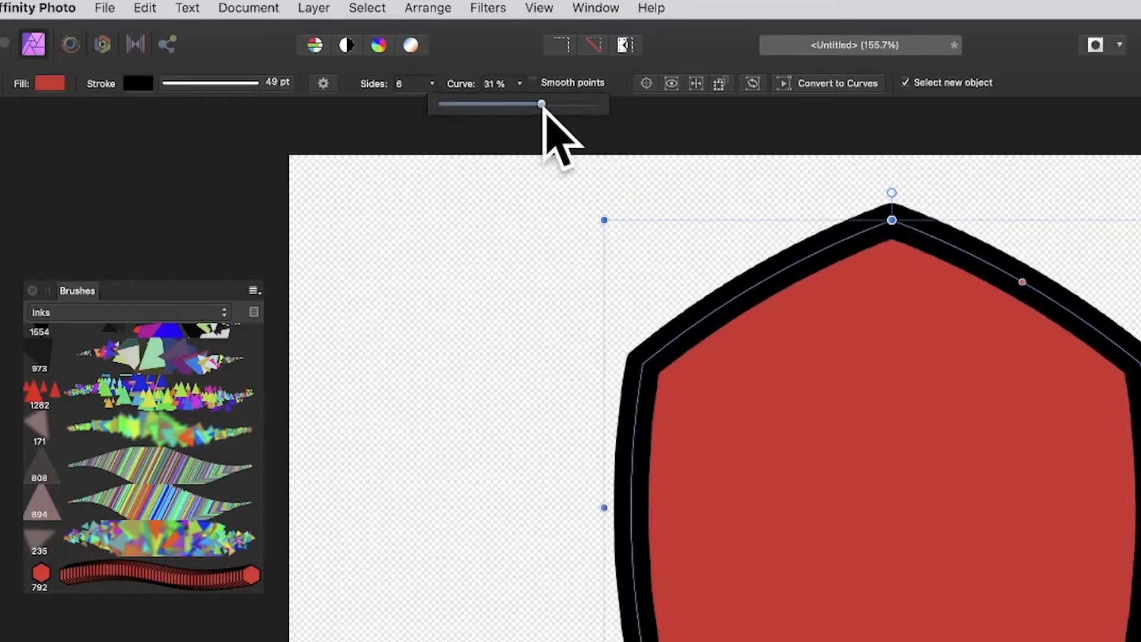
pyautogui.moveTo(540, 104); pyautogui.dragTo(532, 105)
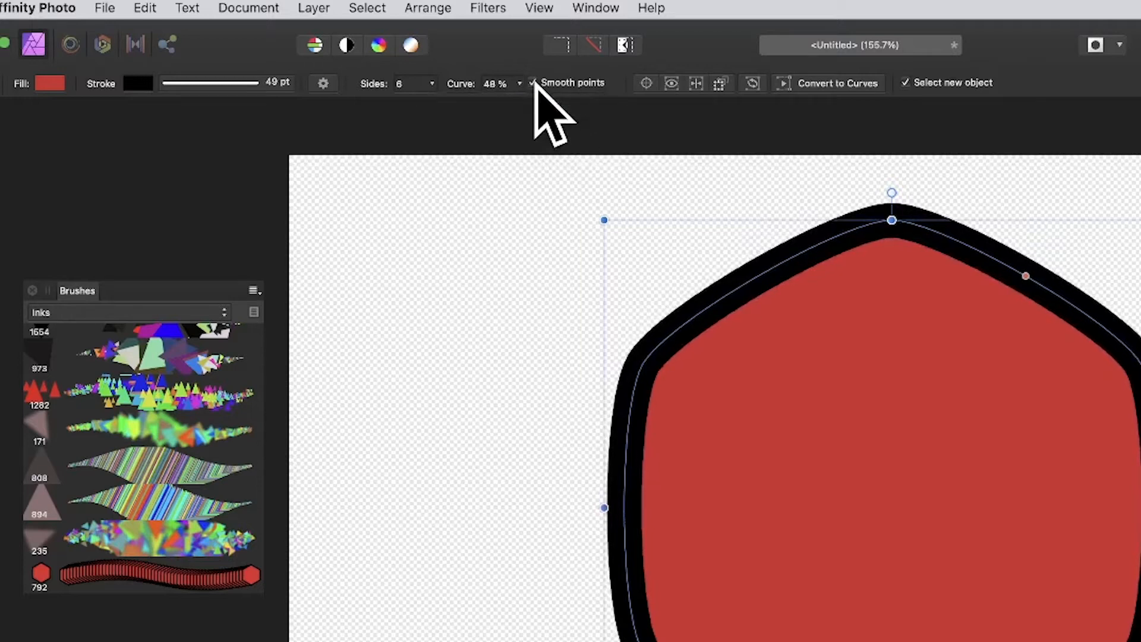
pyautogui.click(534, 83)
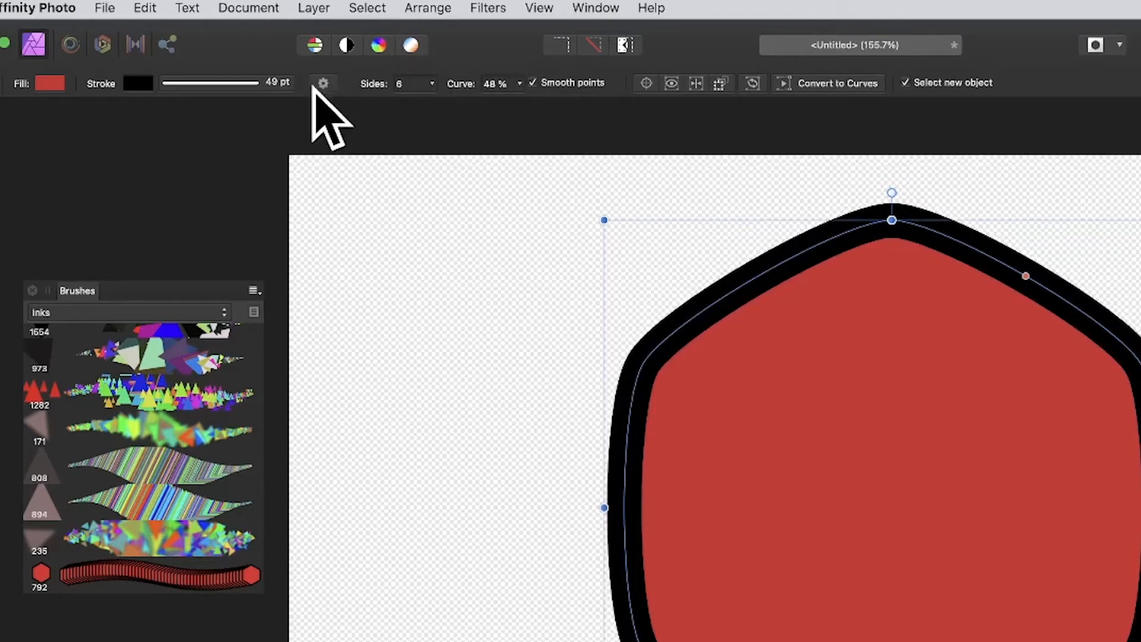
# Save the current rounded hexagon settings as a polygon preset named 'hexa'
pyautogui.click(323, 83)
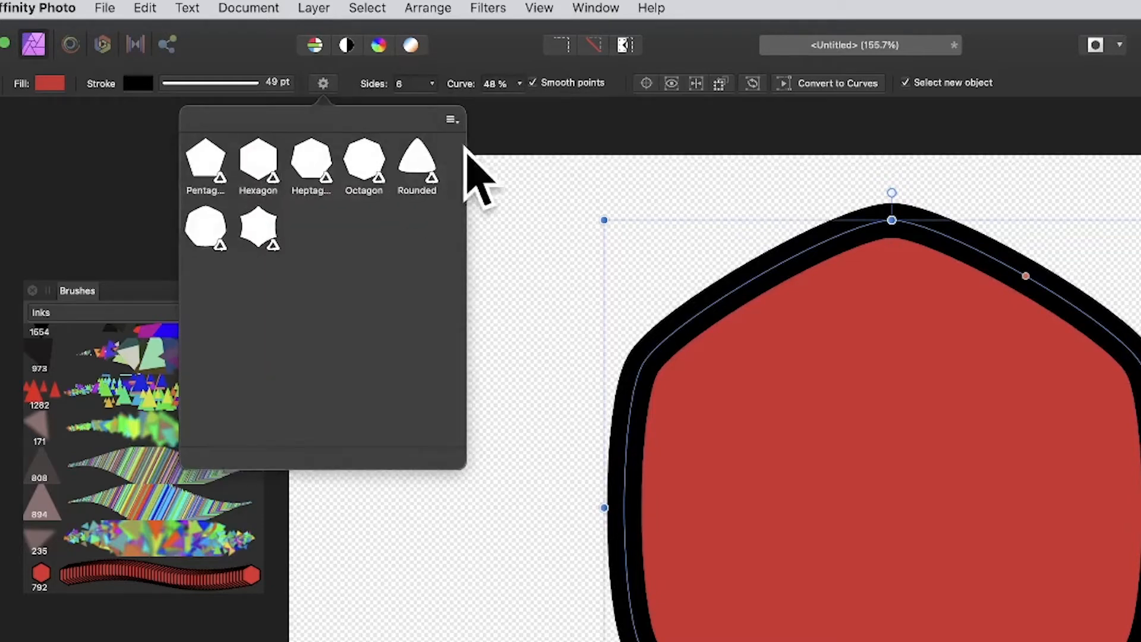
pyautogui.moveTo(894, 278)
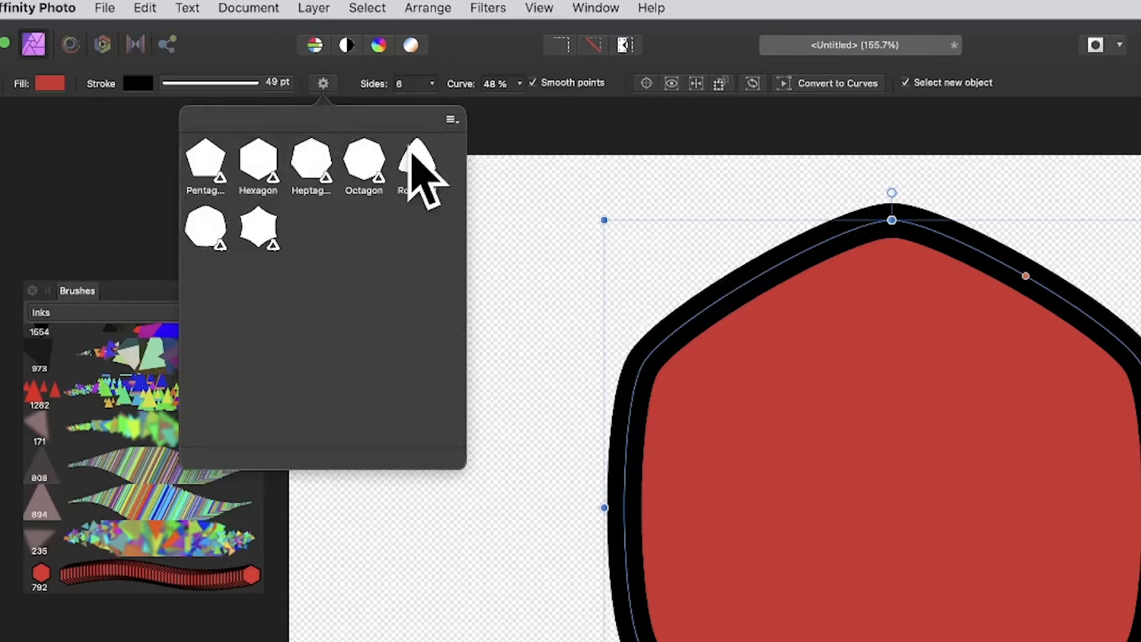
pyautogui.click(451, 119)
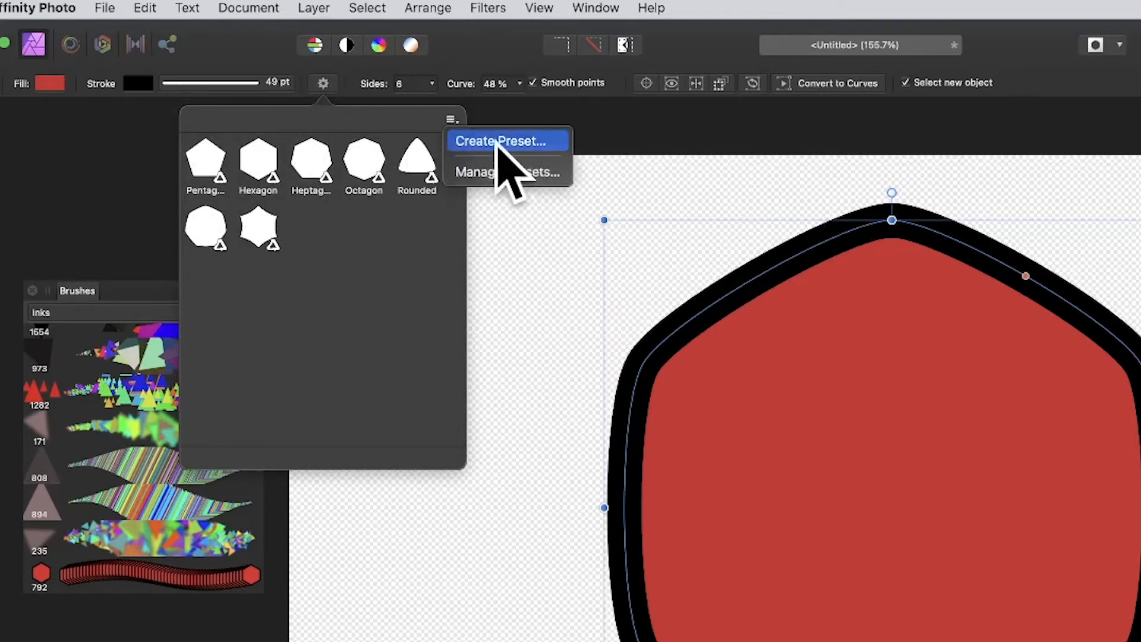
pyautogui.click(504, 141)
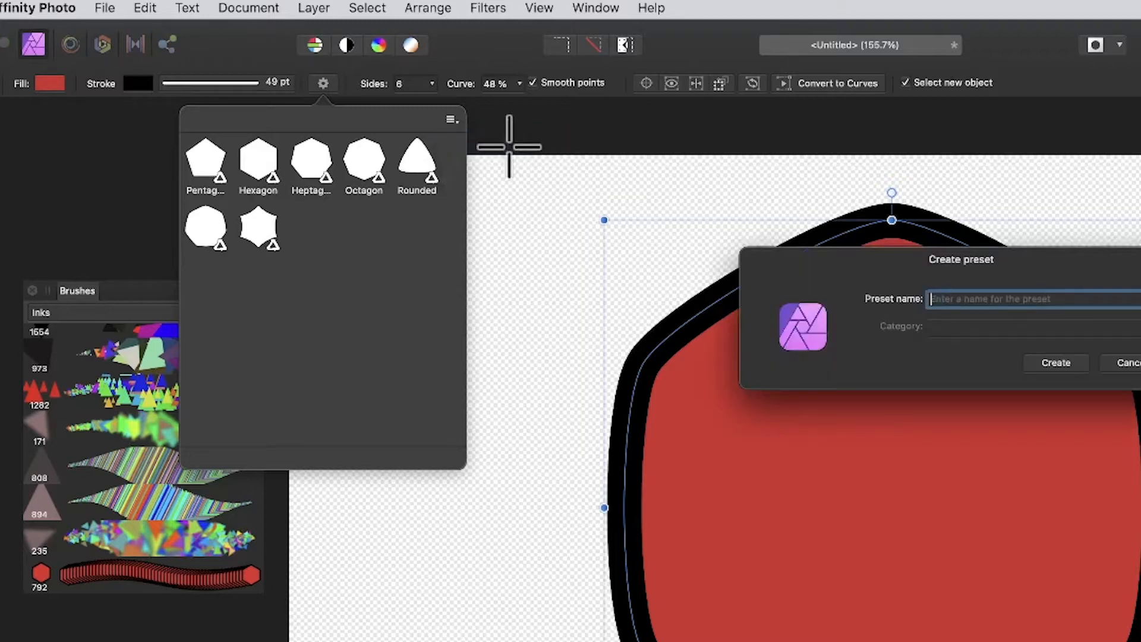
pyautogui.write('h')
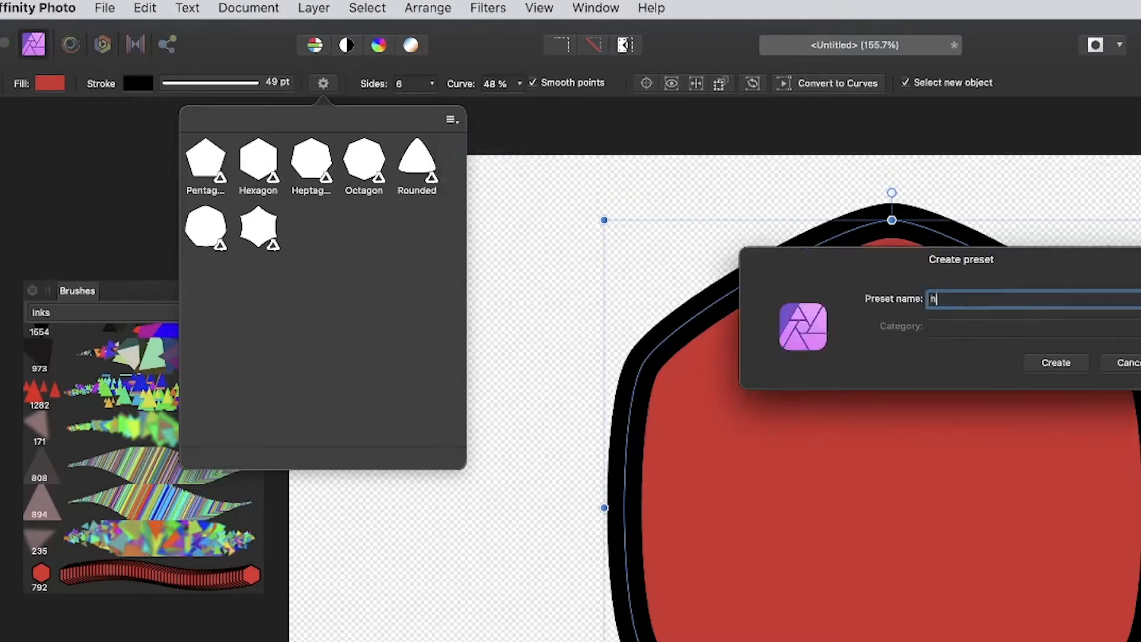
pyautogui.write('exa')
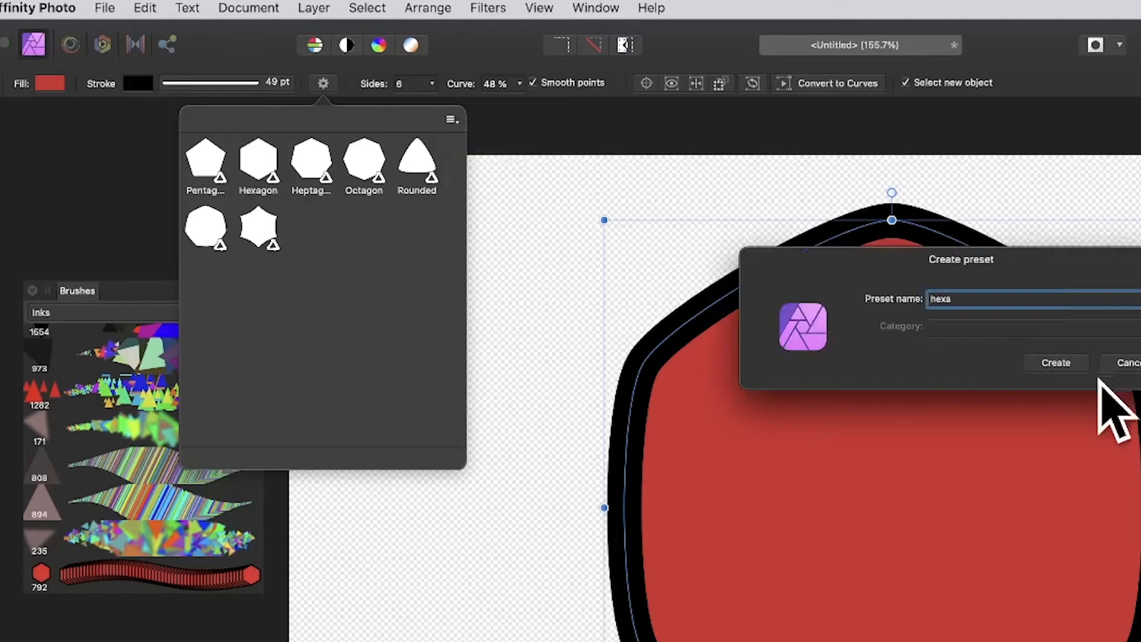
pyautogui.click(1056, 362)
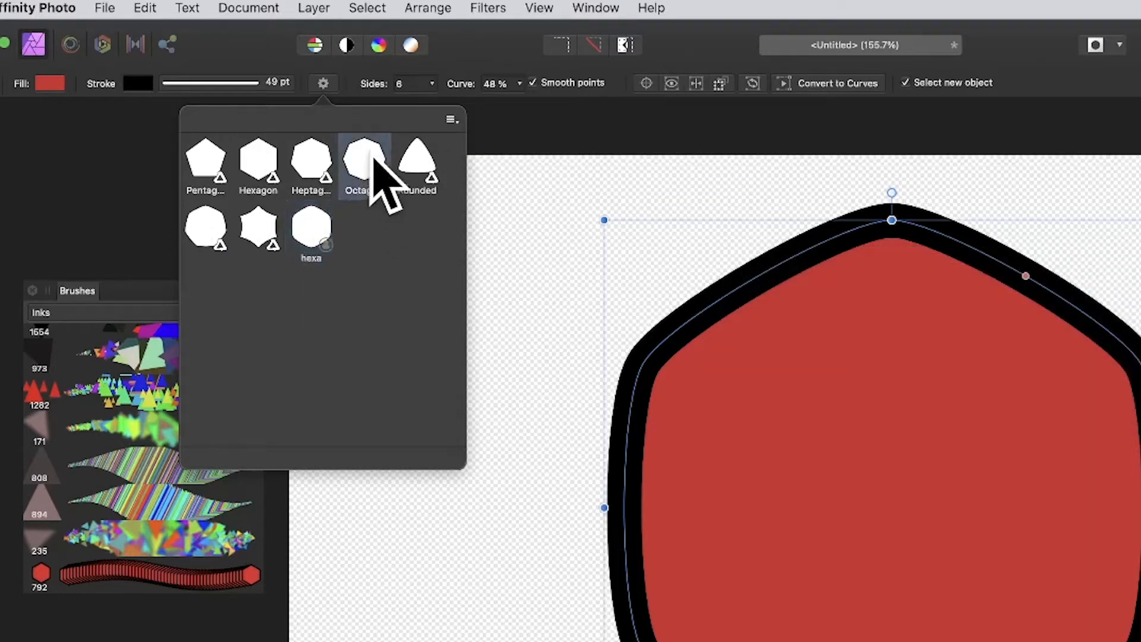
# Try another polygon preset, then reapply the saved 'hexa' preset to the shape
pyautogui.click(364, 161)
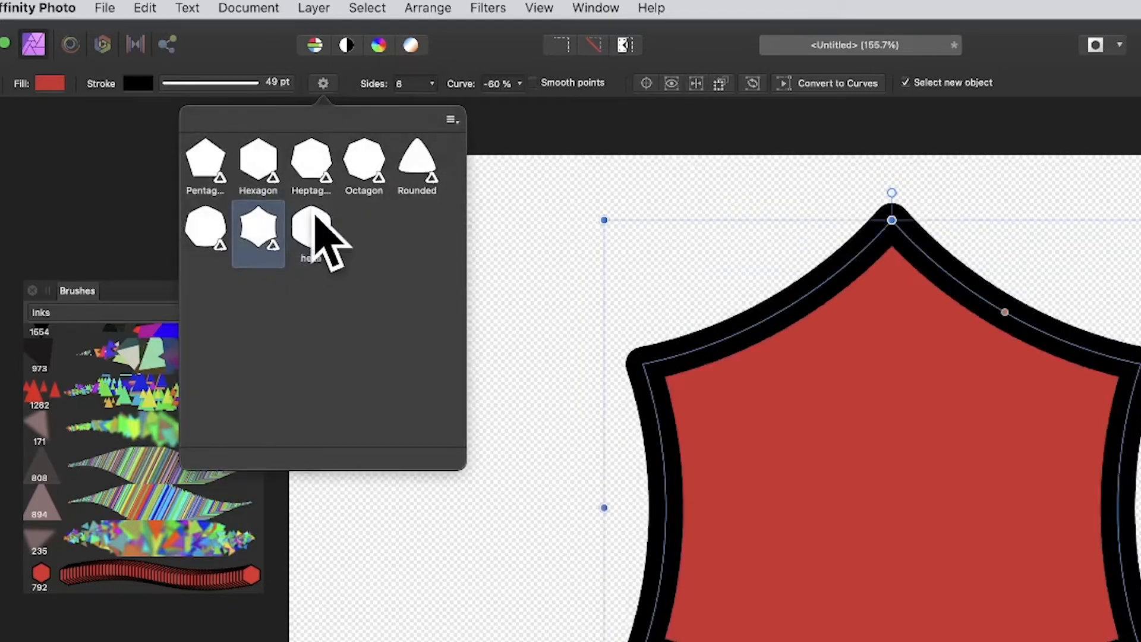
pyautogui.click(310, 233)
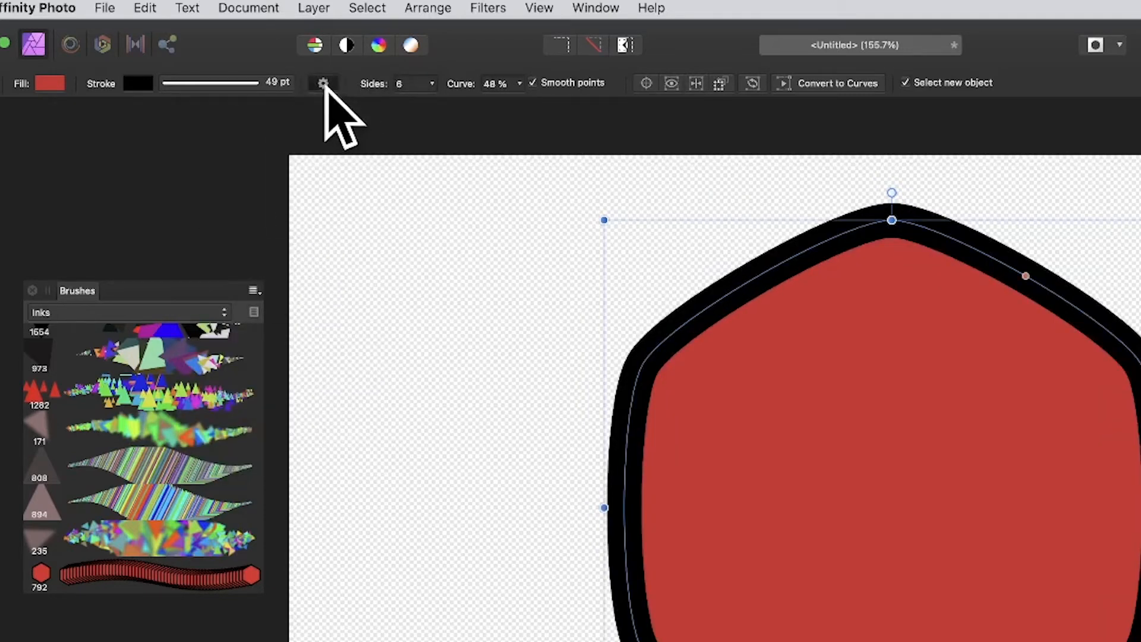
pyautogui.click(322, 82)
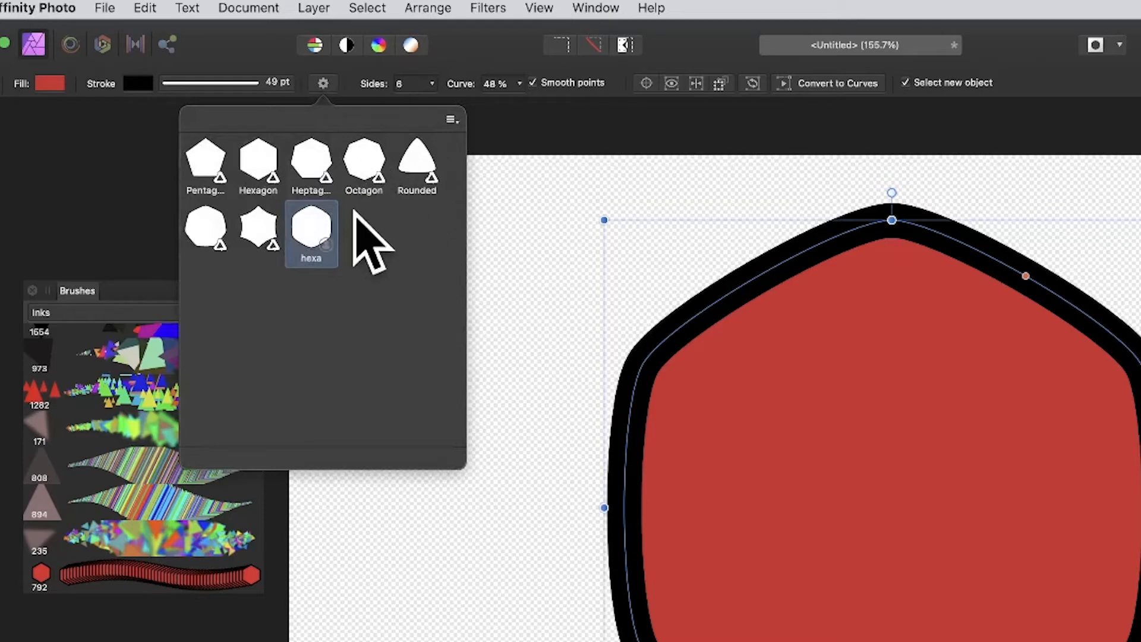
pyautogui.click(364, 159)
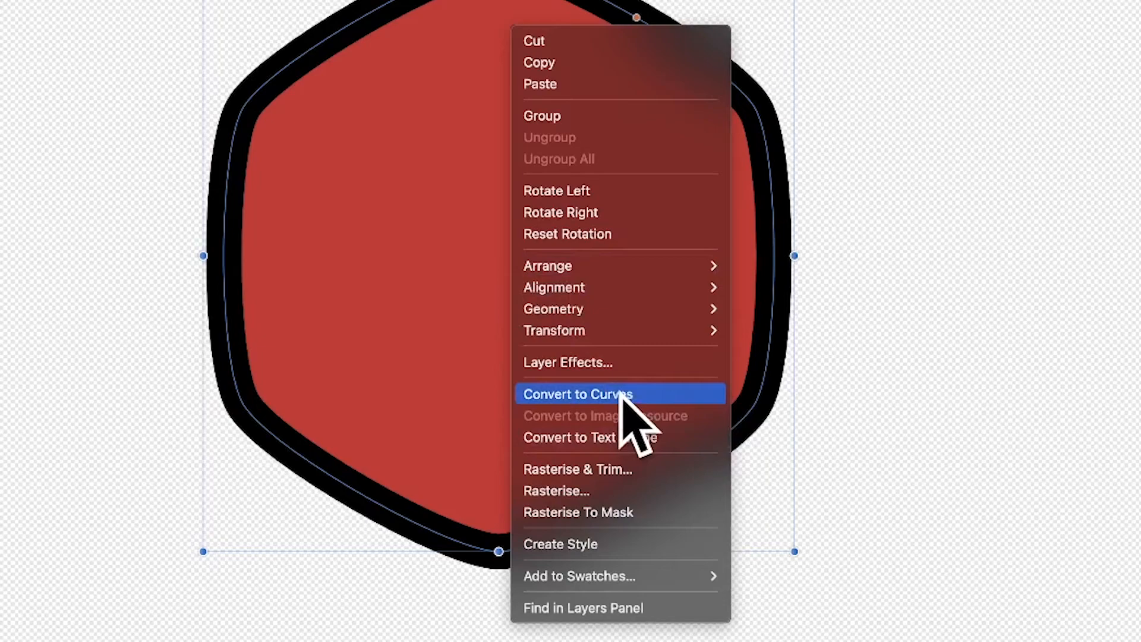
# Convert the rounded hexagon to an editable curve via the right-click menu
pyautogui.click(577, 393)
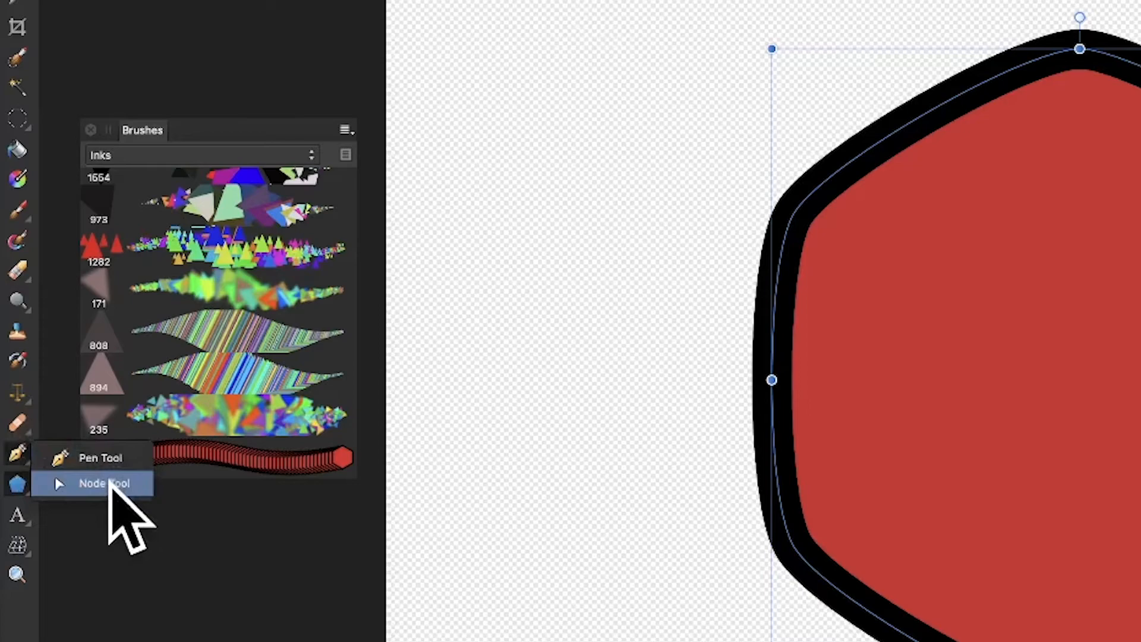
# With the Node Tool, pull the hexagon's top node upward to make it taller
pyautogui.click(104, 482)
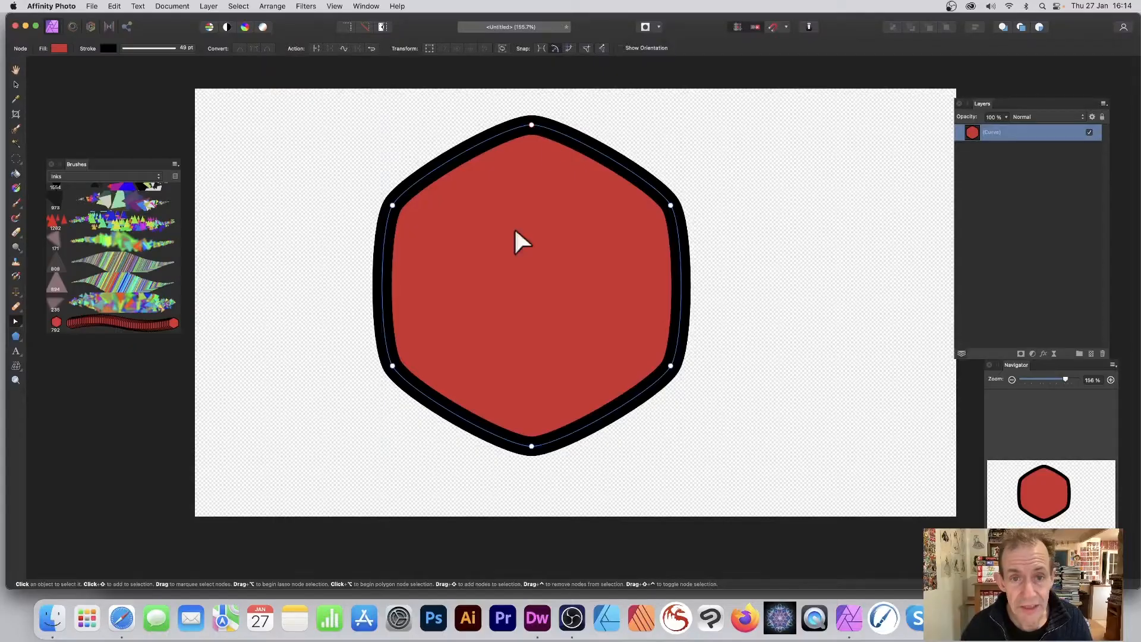
pyautogui.moveTo(530, 124); pyautogui.dragTo(534, 86)
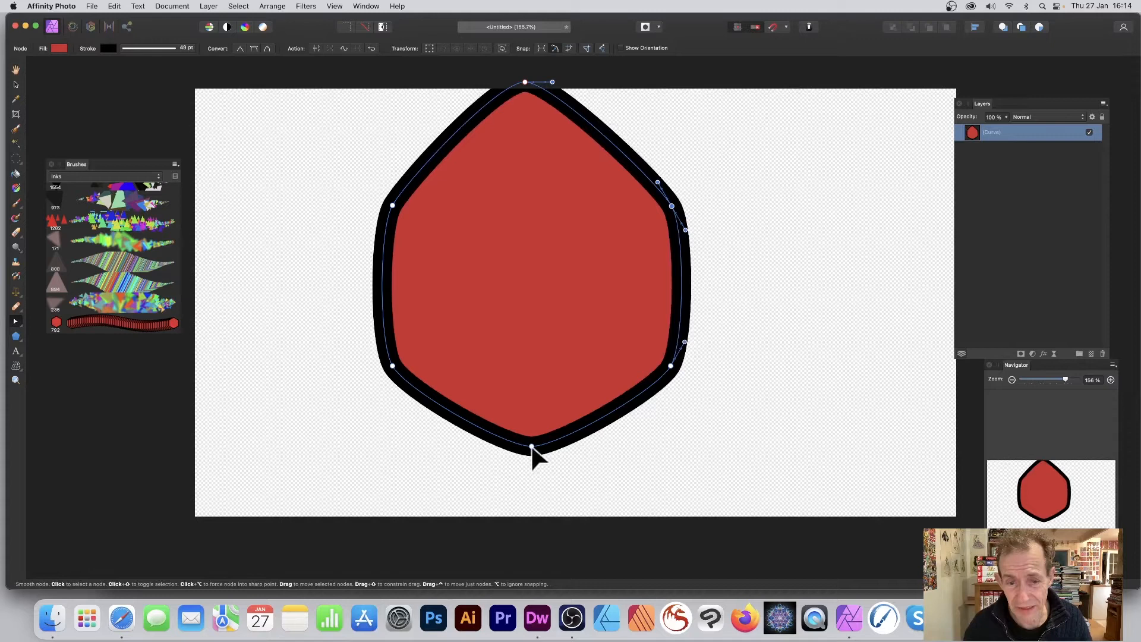
# Adjust a curve node, close the pen-drawn hexagon path and clear the shapes off the canvas
pyautogui.moveTo(532, 449); pyautogui.dragTo(533, 486)
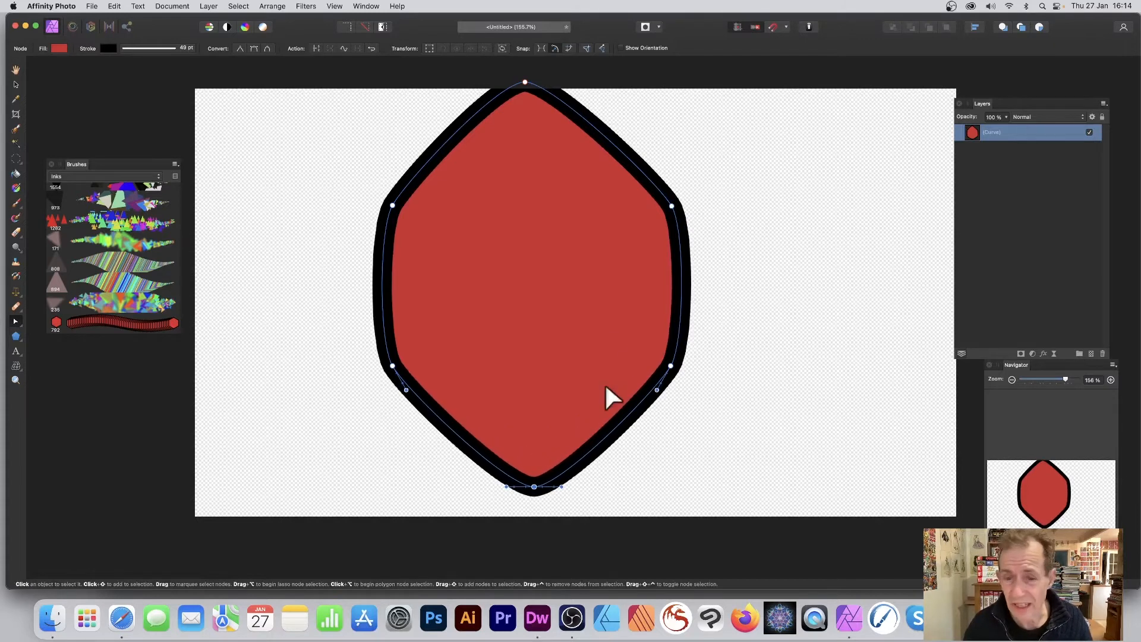
pyautogui.moveTo(518, 238)
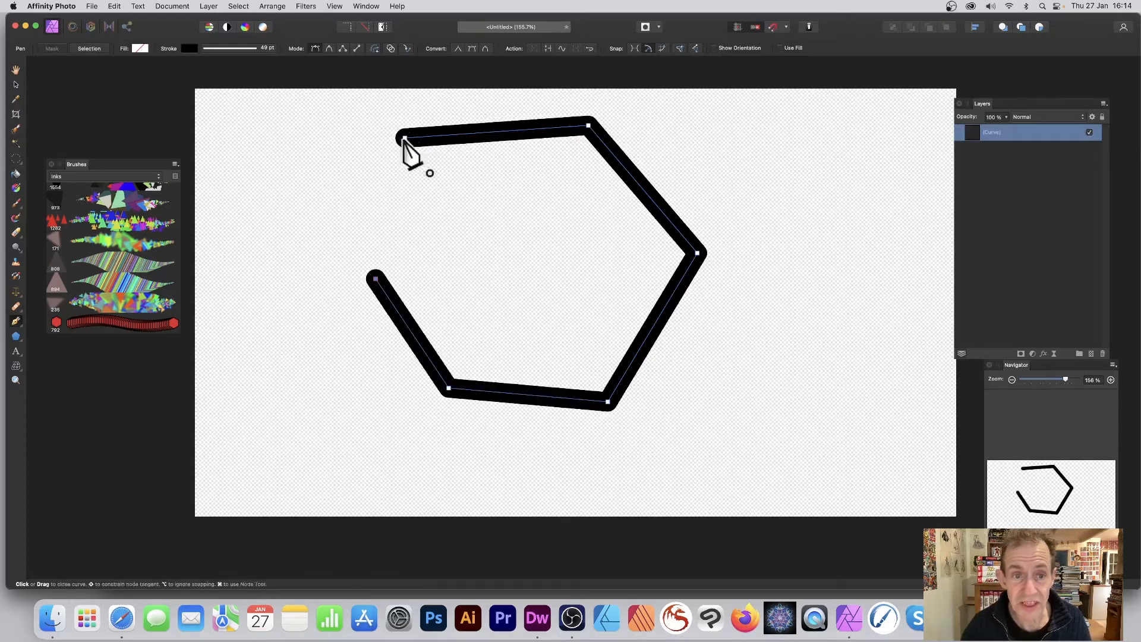
pyautogui.click(404, 138)
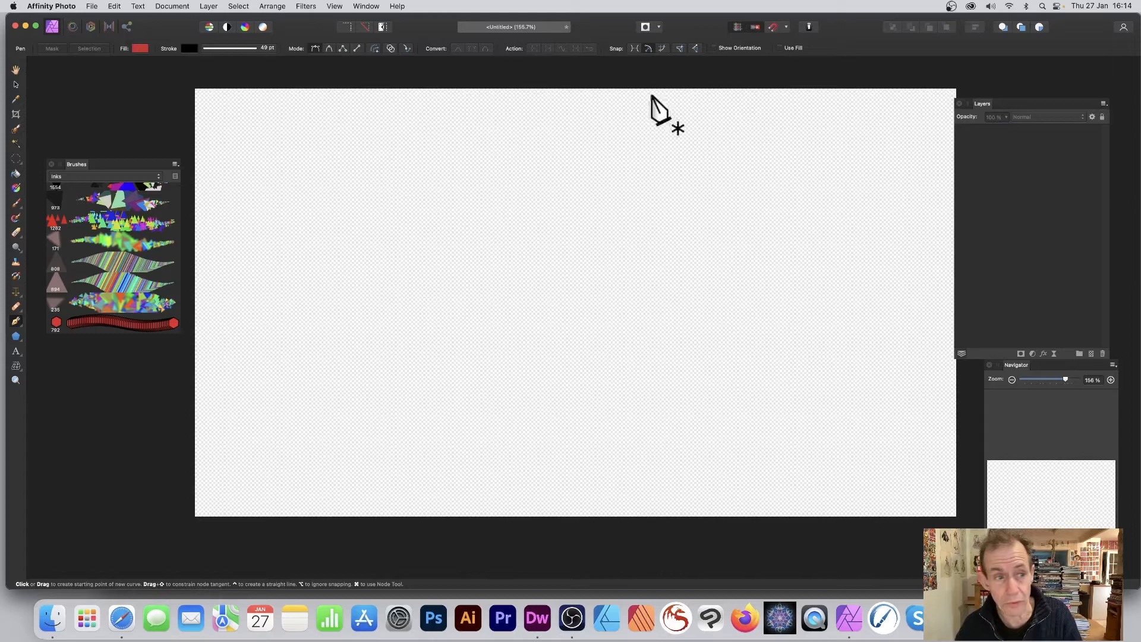
pyautogui.moveTo(16, 338)
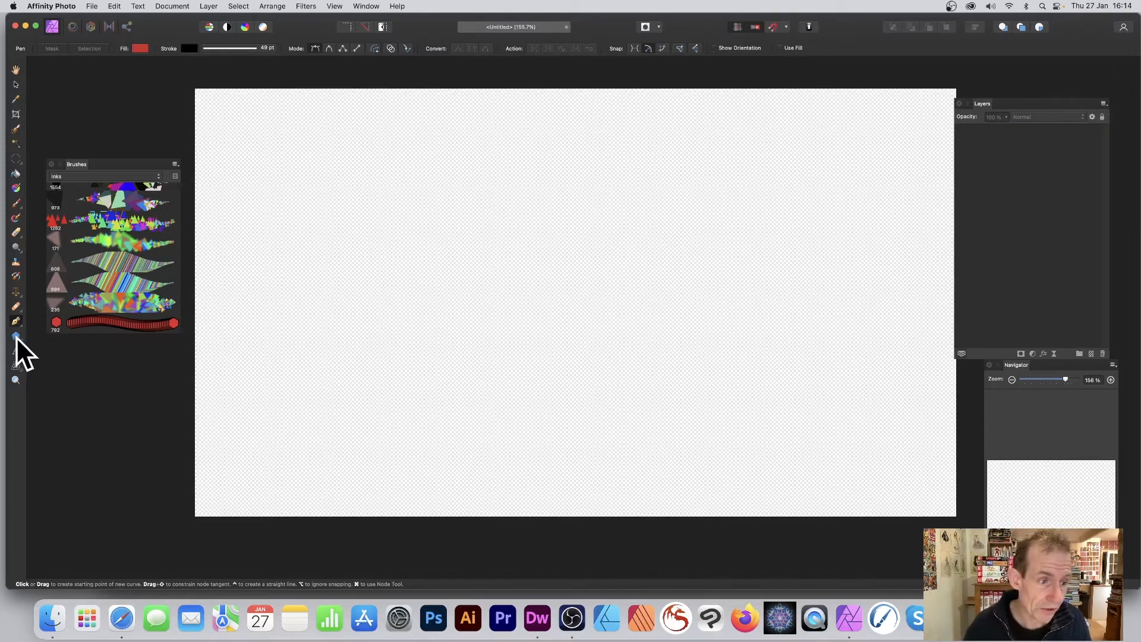
# Drag out a new red six-sided hexagon and convert it to curves
pyautogui.moveTo(329, 132); pyautogui.dragTo(627, 431)
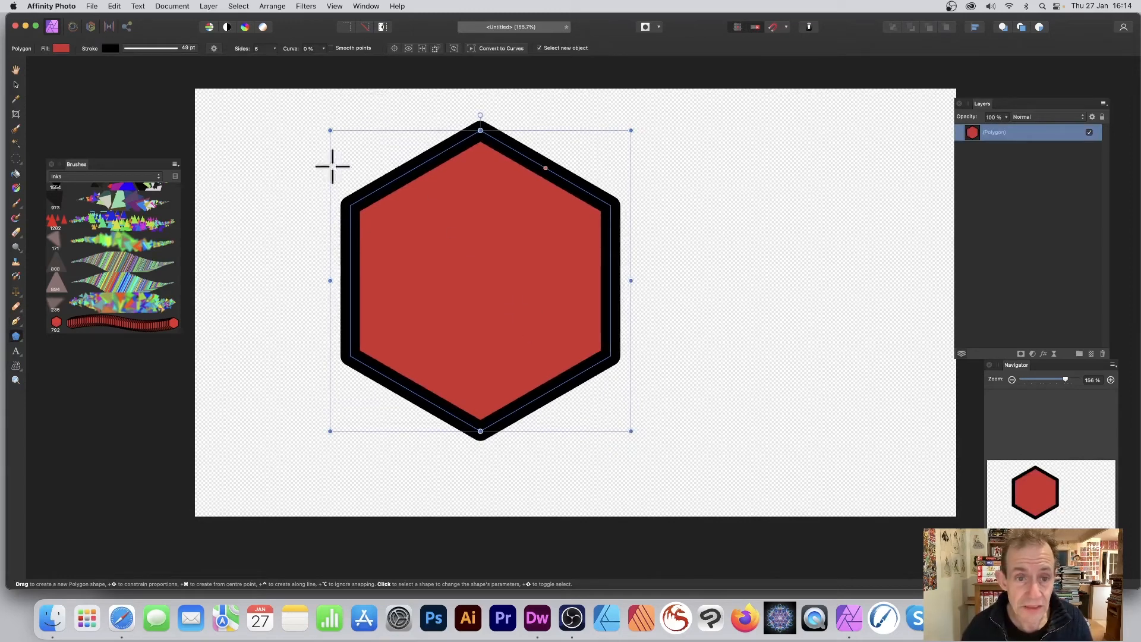
pyautogui.moveTo(501, 67)
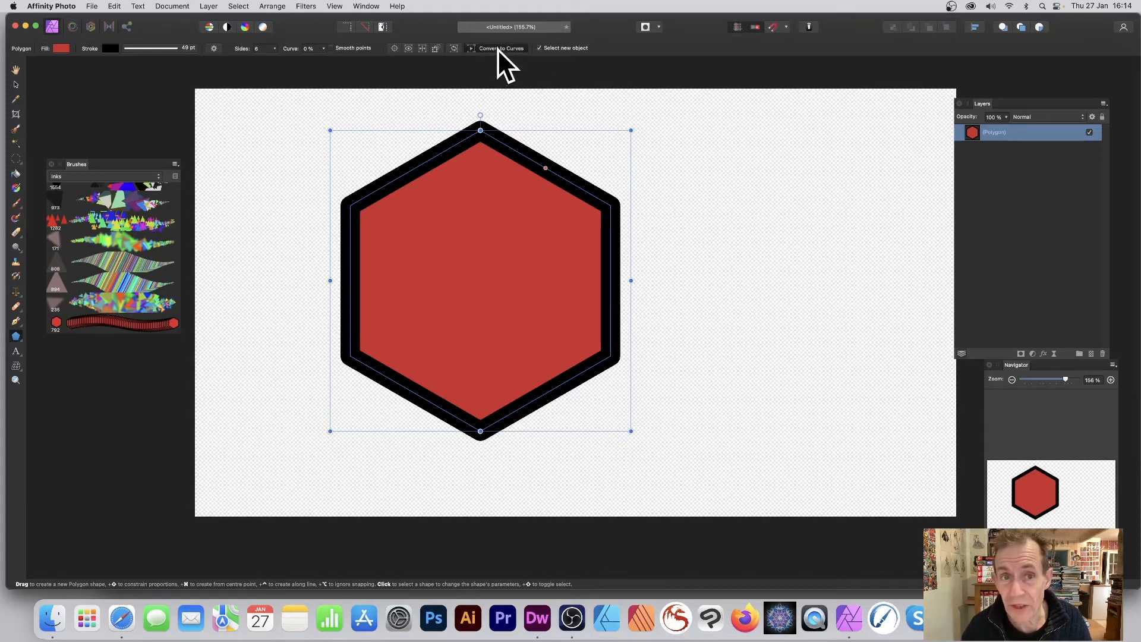
pyautogui.click(500, 48)
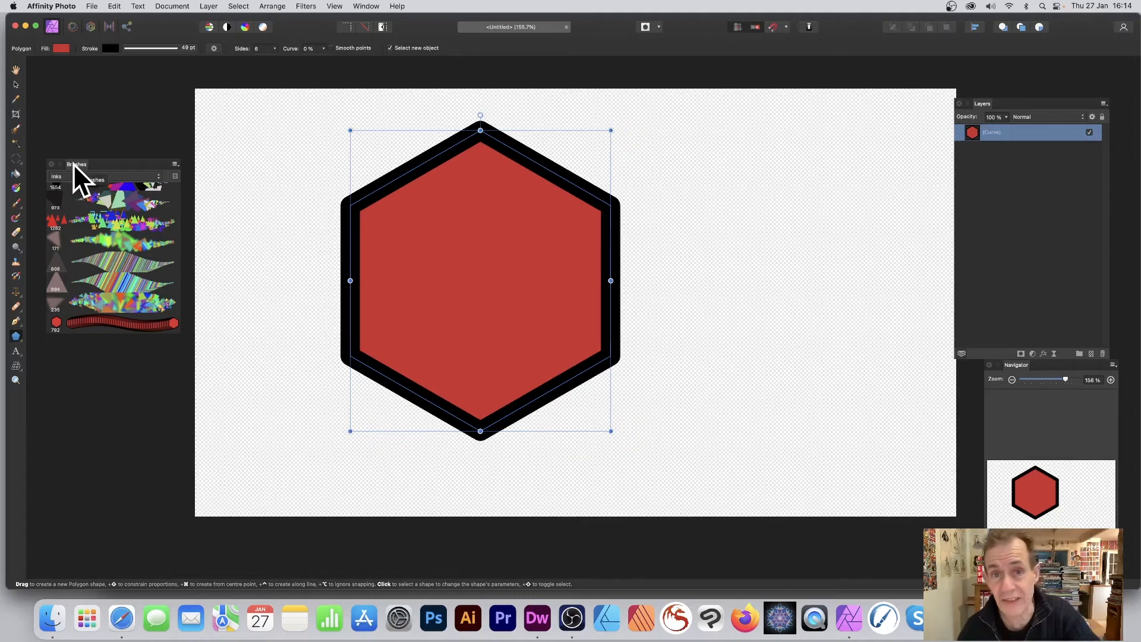
pyautogui.moveTo(181, 56)
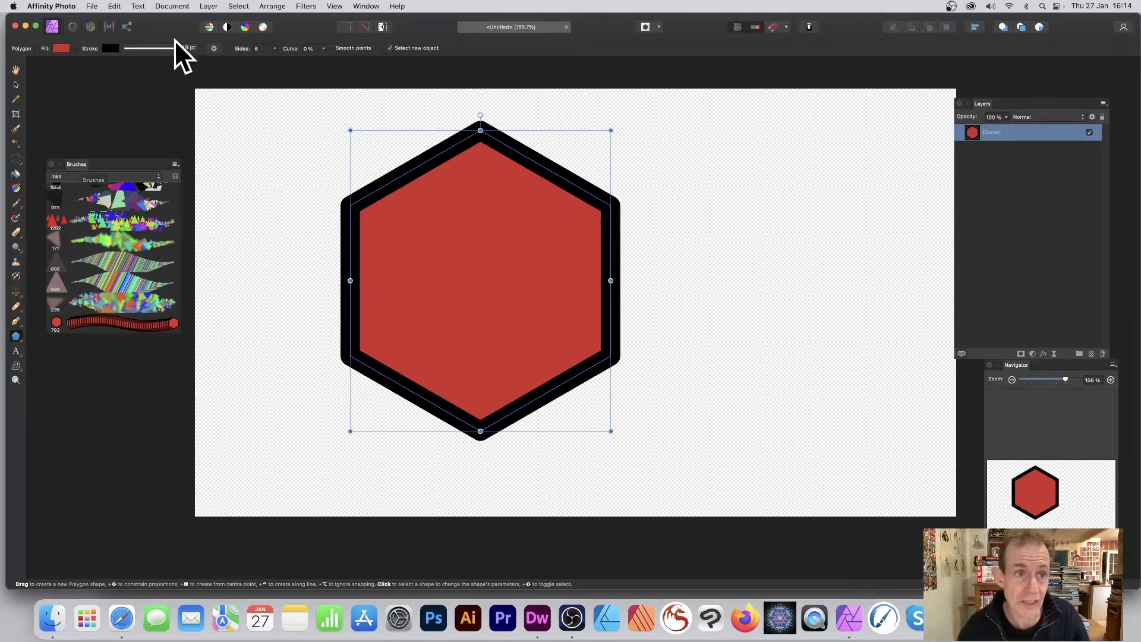
# Rasterise the hexagon layer to pixels via Layer > Rasterise
pyautogui.click(210, 6)
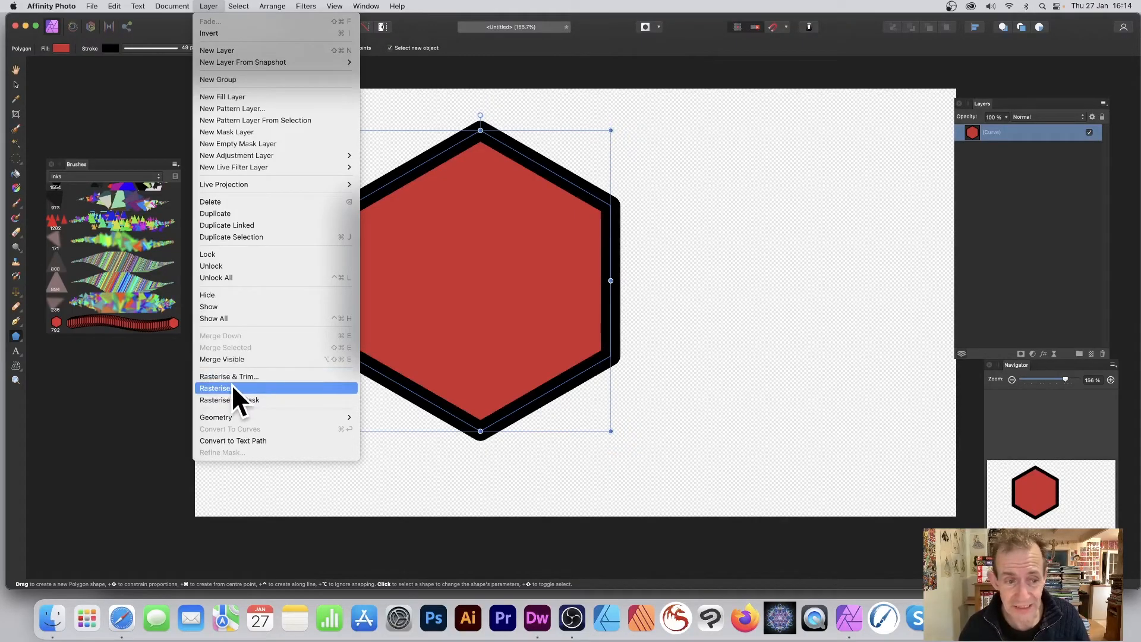
pyautogui.click(214, 388)
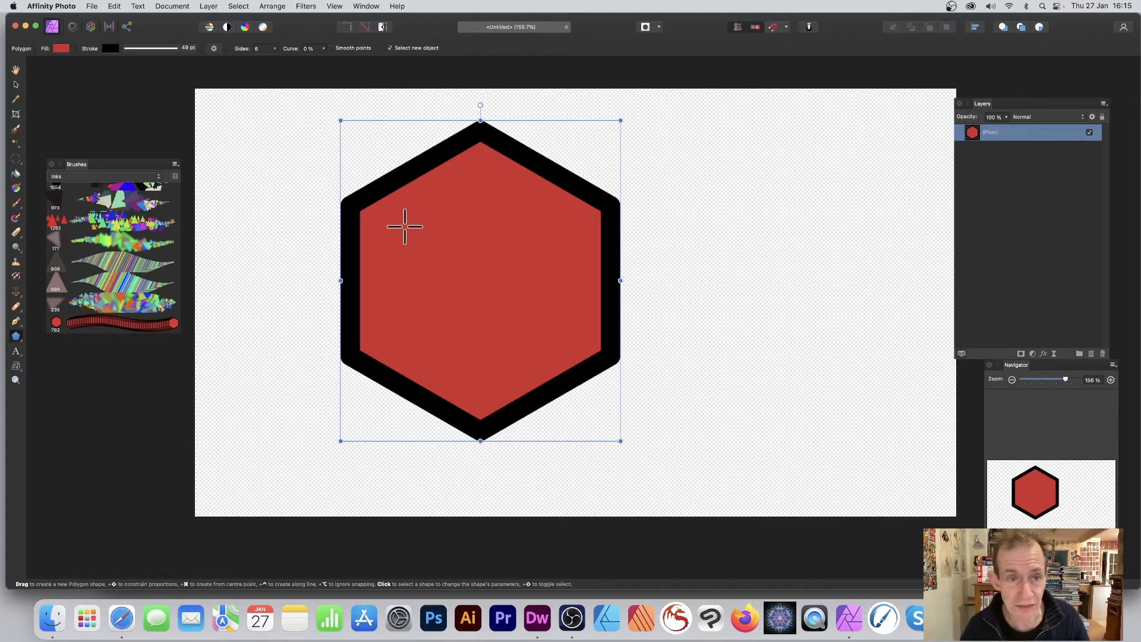
pyautogui.moveTo(173, 240)
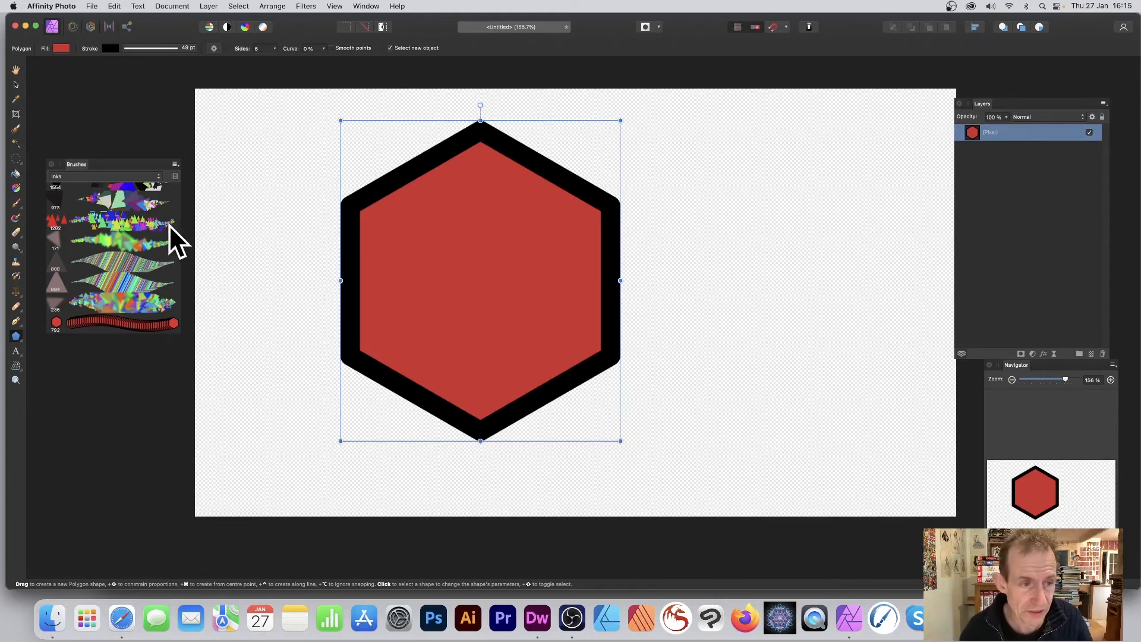
pyautogui.moveTo(85, 176)
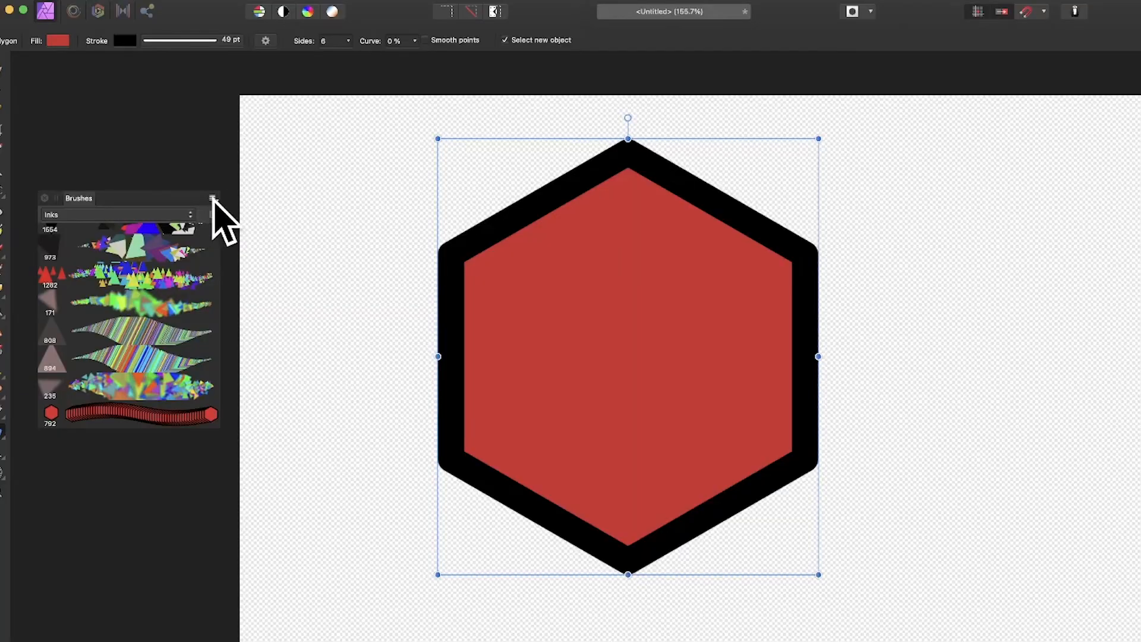
# Create a new Inks brush from the rasterised hexagon selection
pyautogui.click(211, 197)
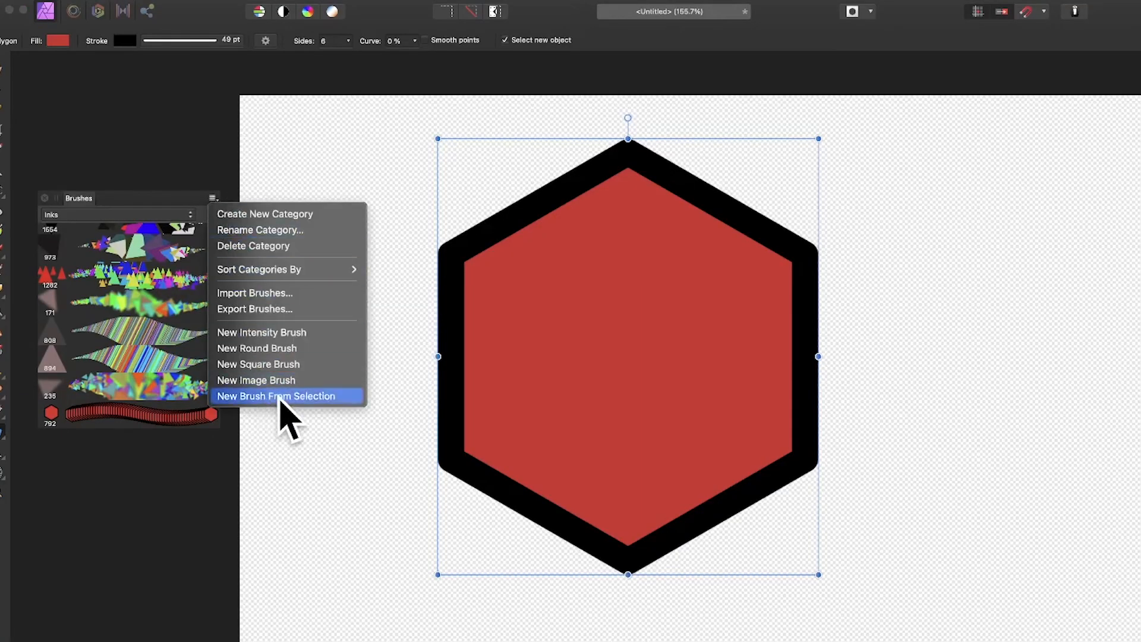
pyautogui.click(276, 396)
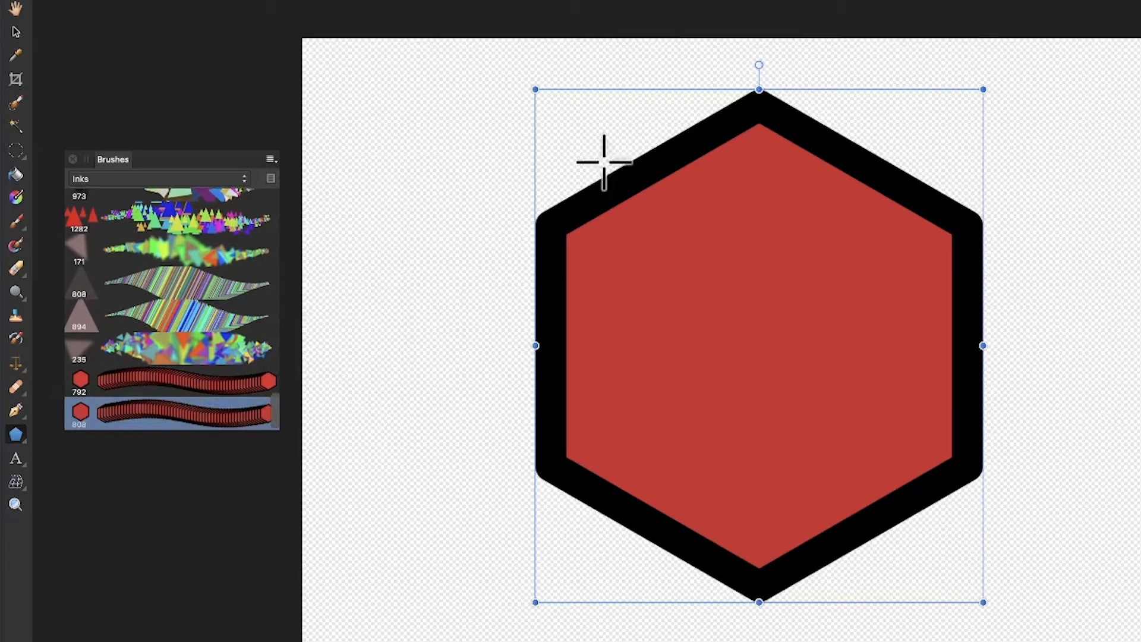
pyautogui.moveTo(204, 425)
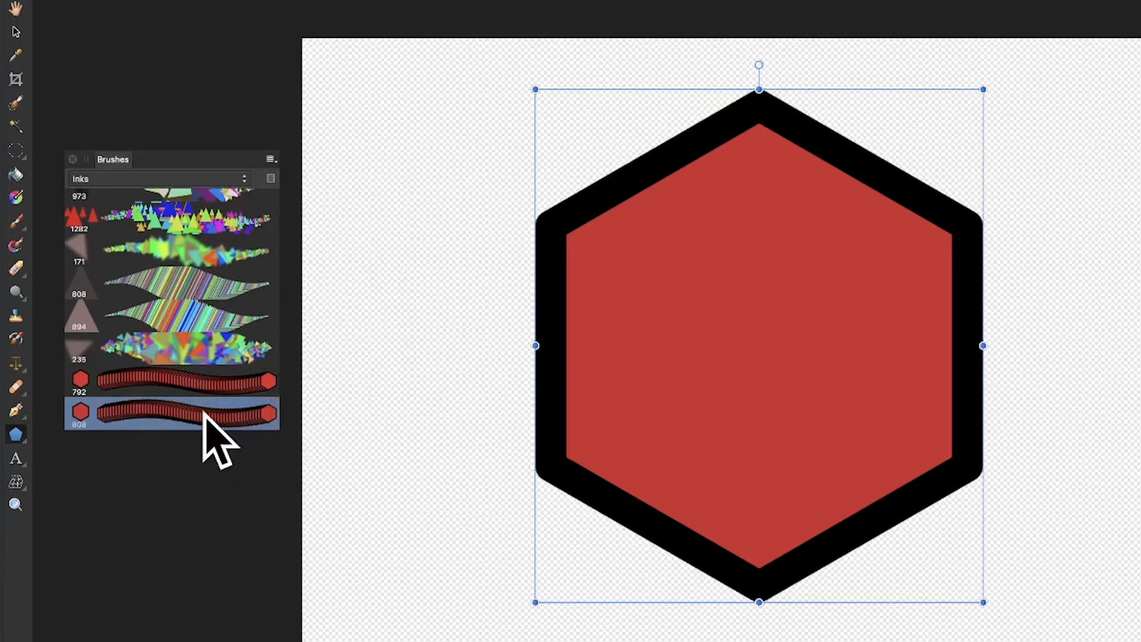
# Give the hexagon brush 61% size jitter, 62% random hue and 78% random saturation jitter
pyautogui.doubleClick(179, 414)
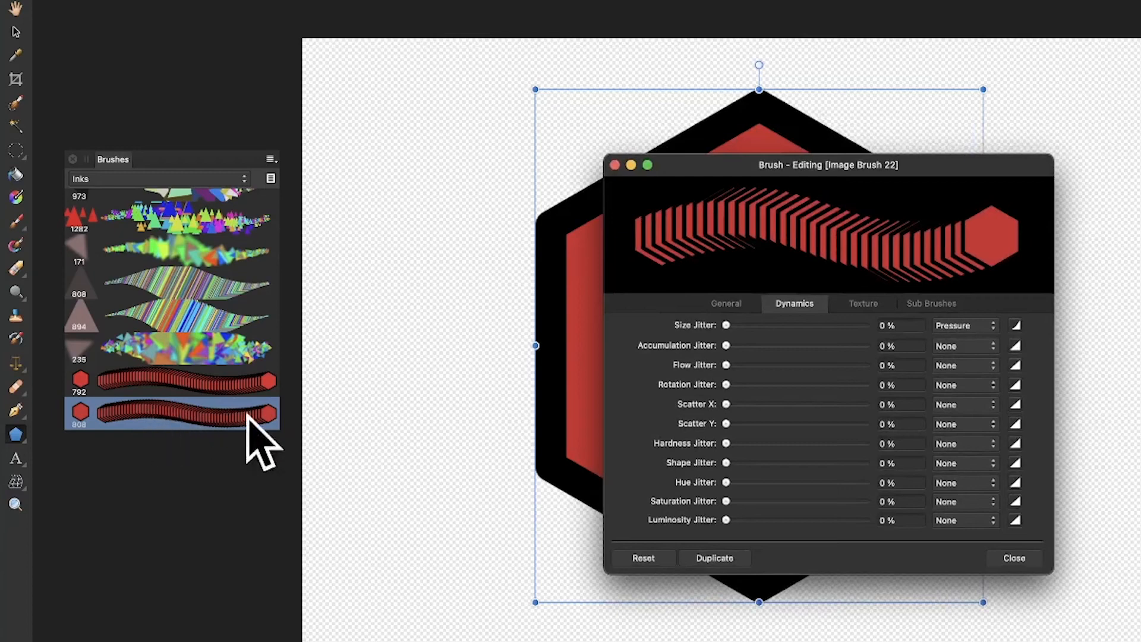
pyautogui.moveTo(725, 324); pyautogui.dragTo(812, 324)
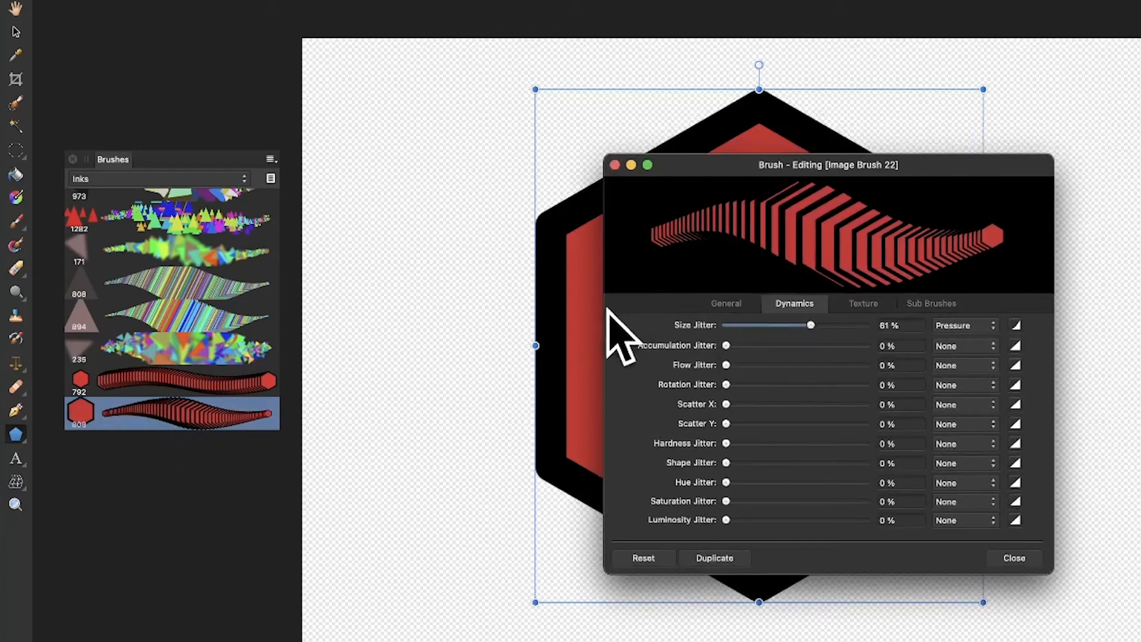
pyautogui.moveTo(725, 481); pyautogui.dragTo(812, 482)
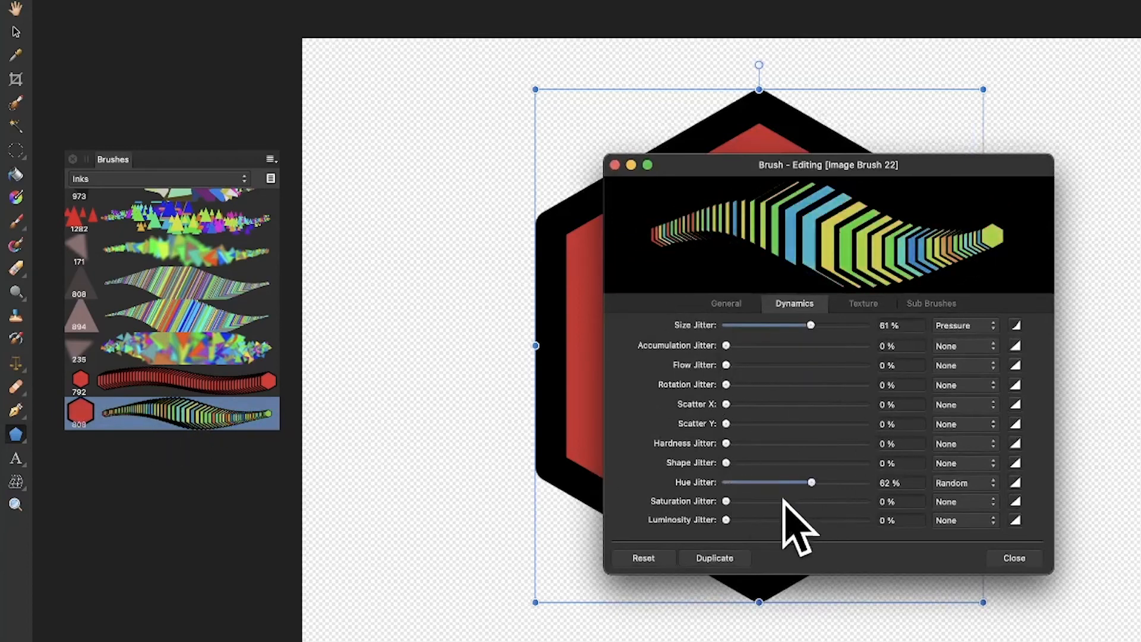
pyautogui.moveTo(725, 501); pyautogui.dragTo(835, 500)
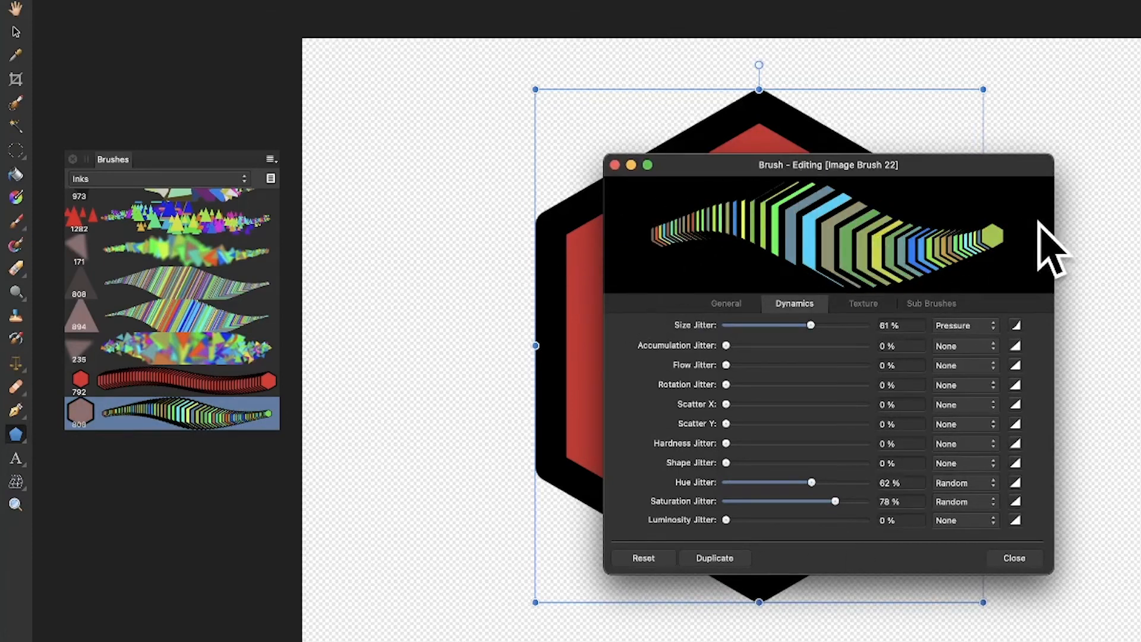
pyautogui.moveTo(618, 178)
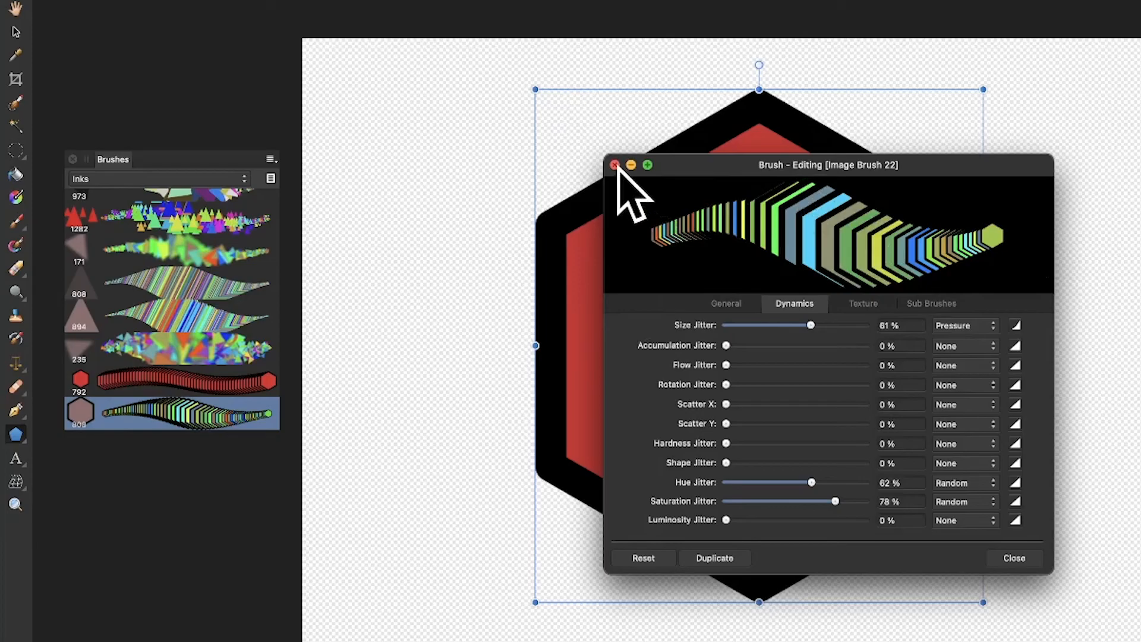
pyautogui.click(616, 164)
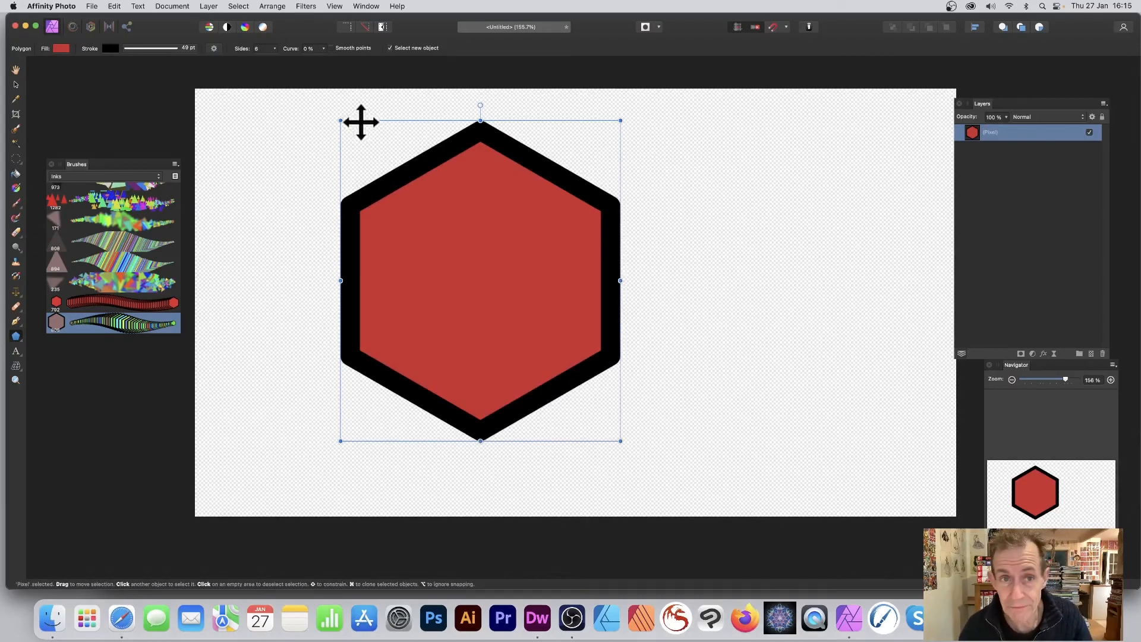
# Create a New Pattern Layer From Selection so the hexagon tiles across the whole canvas
pyautogui.click(208, 6)
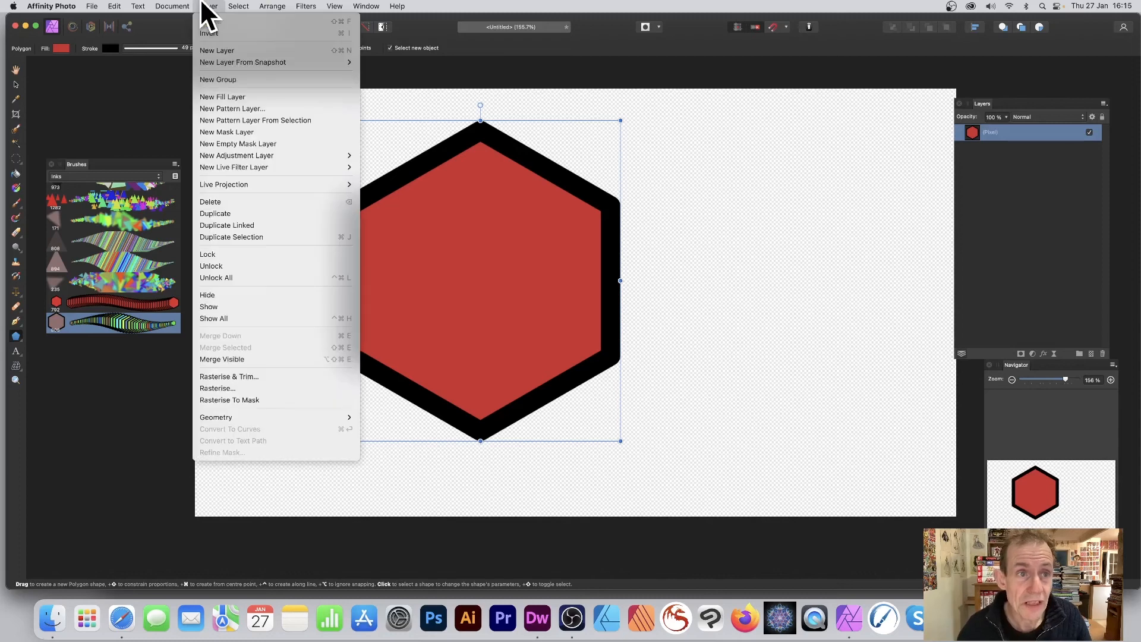
pyautogui.moveTo(233, 135)
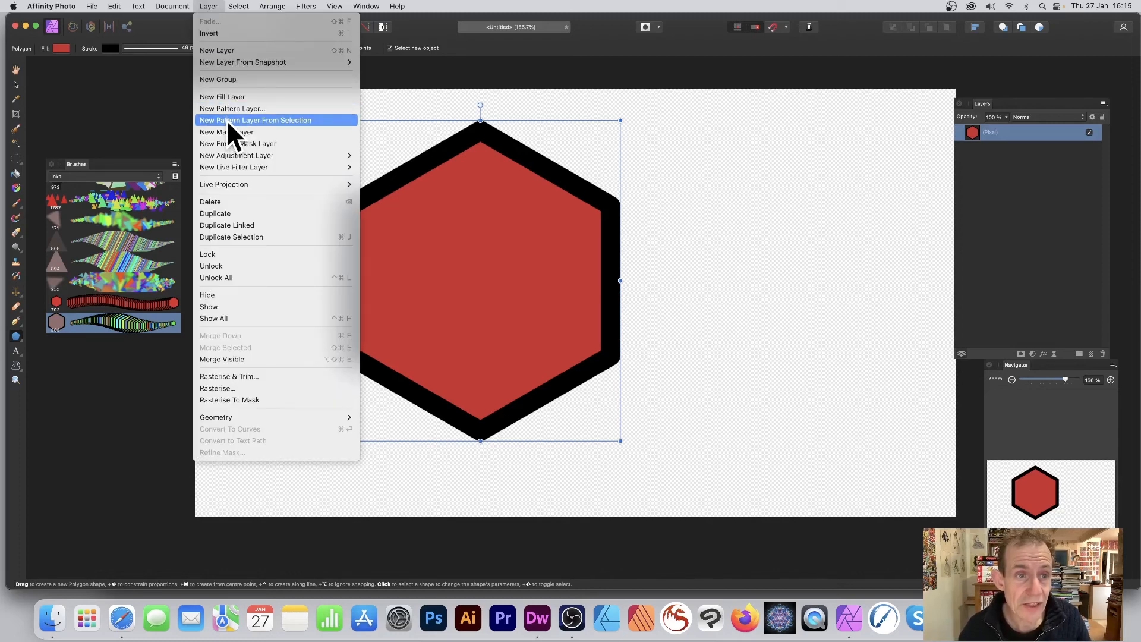
pyautogui.click(255, 120)
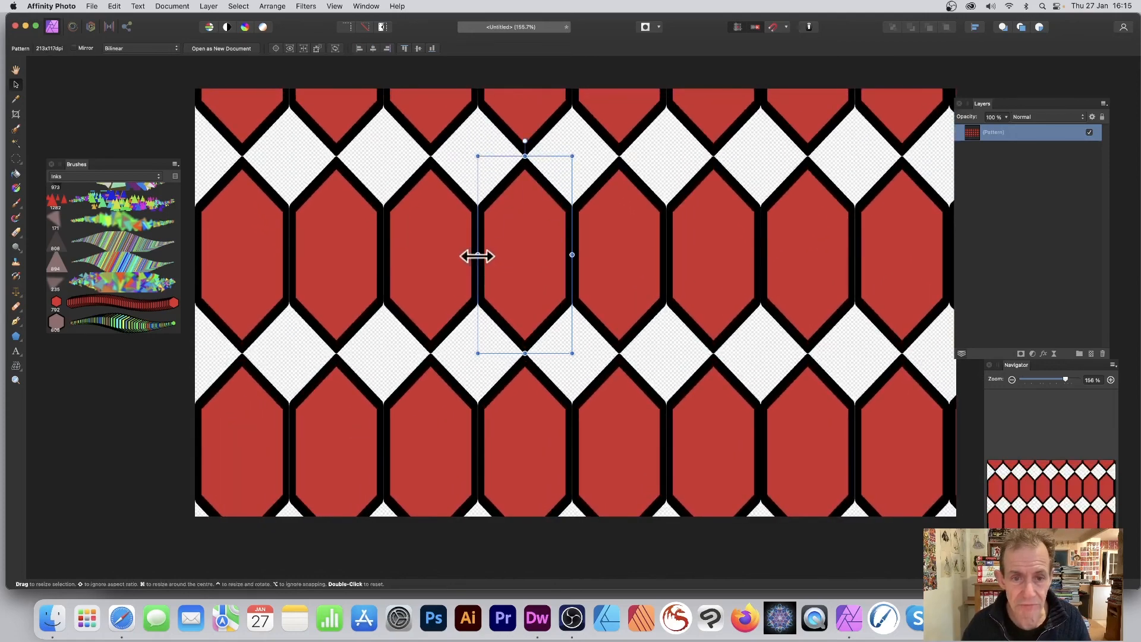
# Rotate the hexagon pattern to about -25° so the honeycomb runs at an angle
pyautogui.moveTo(525, 155); pyautogui.dragTo(549, 143)
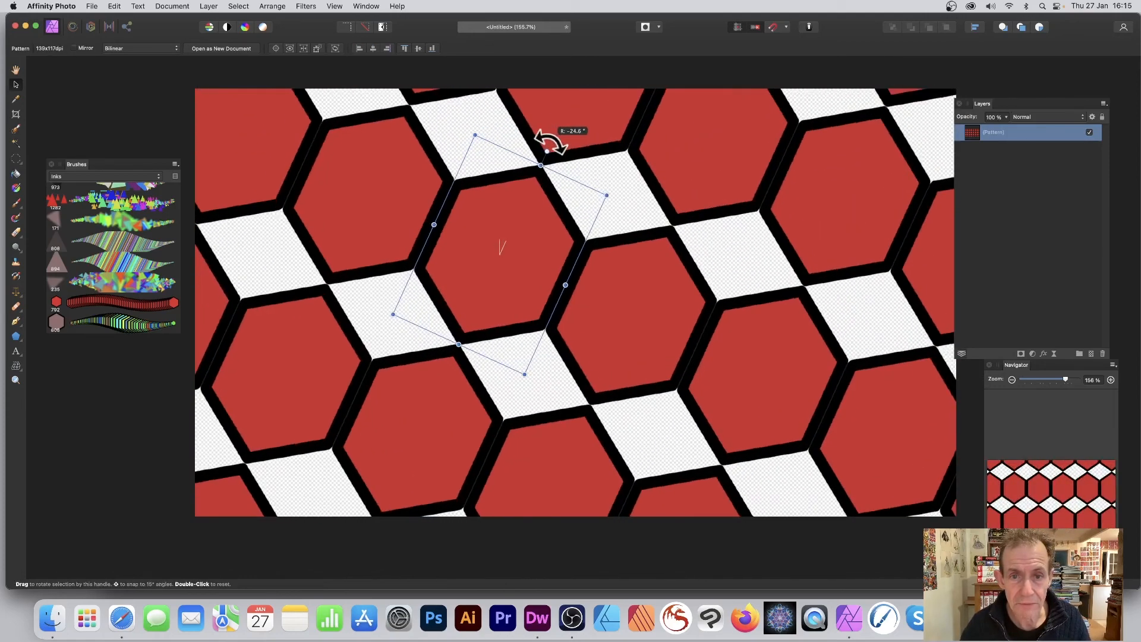